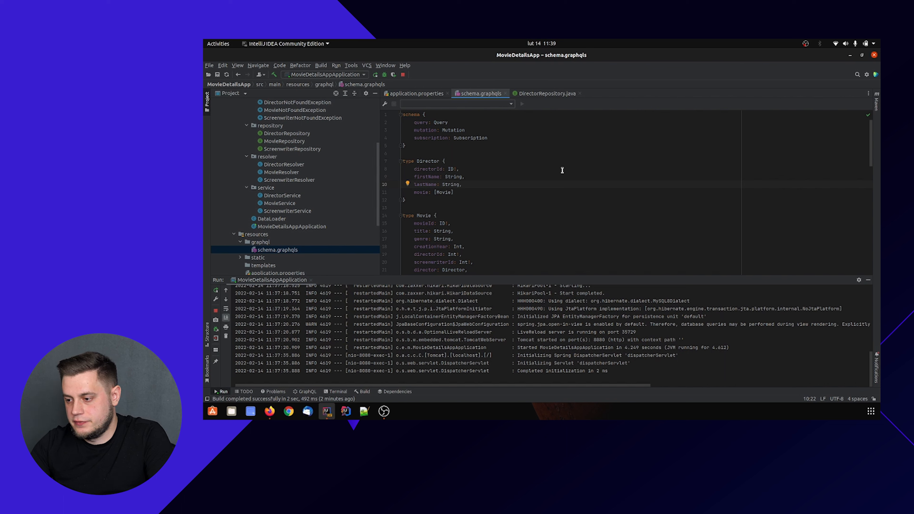
{"action": "mouse_move", "coordinate": [564, 180]}
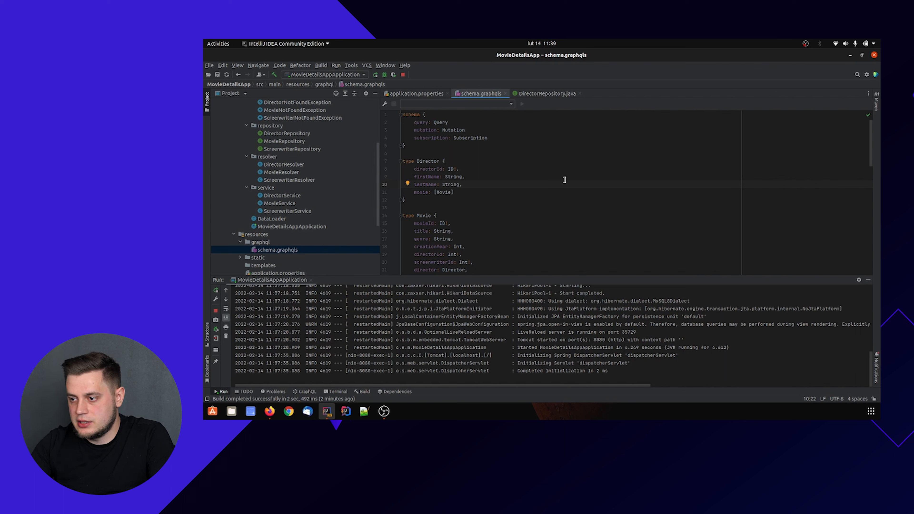
{"action": "mouse_move", "coordinate": [550, 175]}
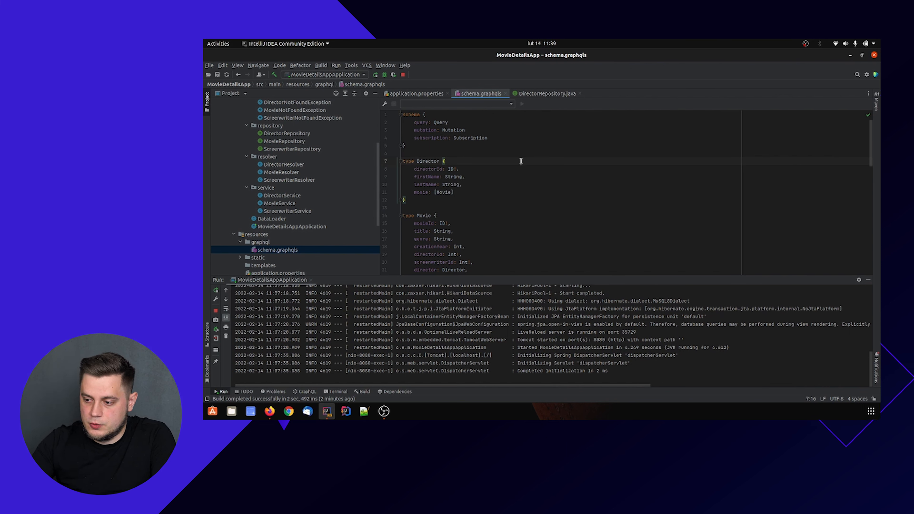
{"action": "mouse_move", "coordinate": [530, 173]}
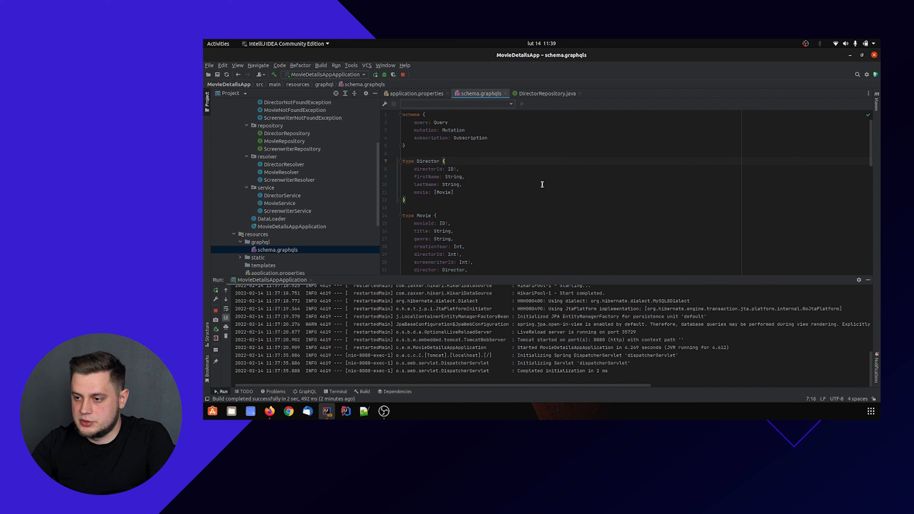
{"action": "mouse_move", "coordinate": [545, 190]}
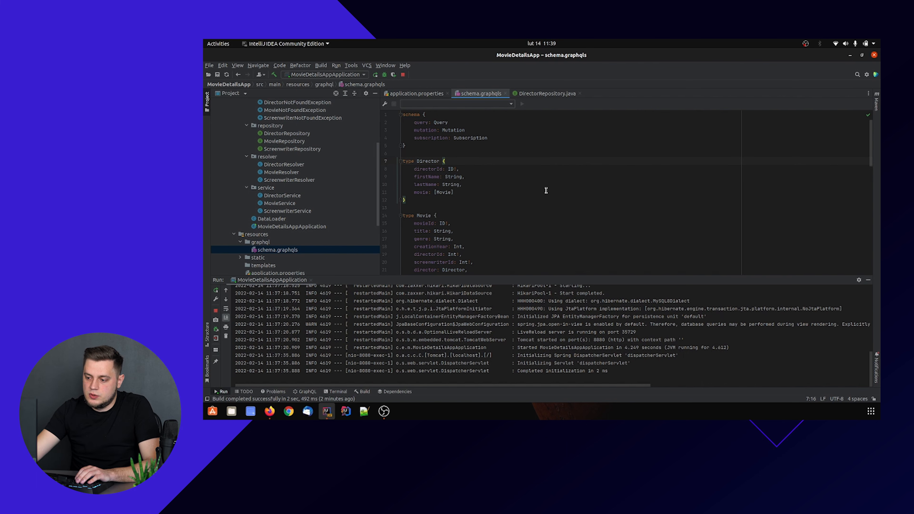
{"action": "mouse_move", "coordinate": [516, 192]}
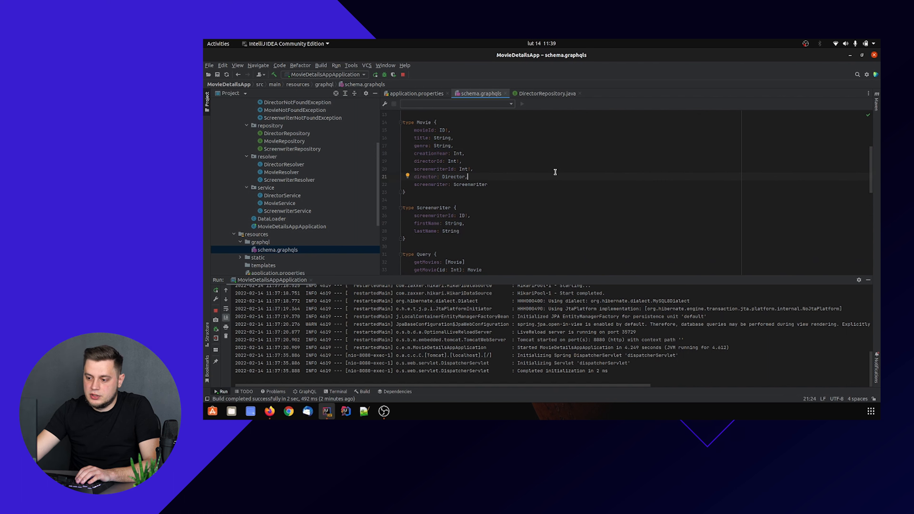
{"action": "mouse_move", "coordinate": [553, 202]}
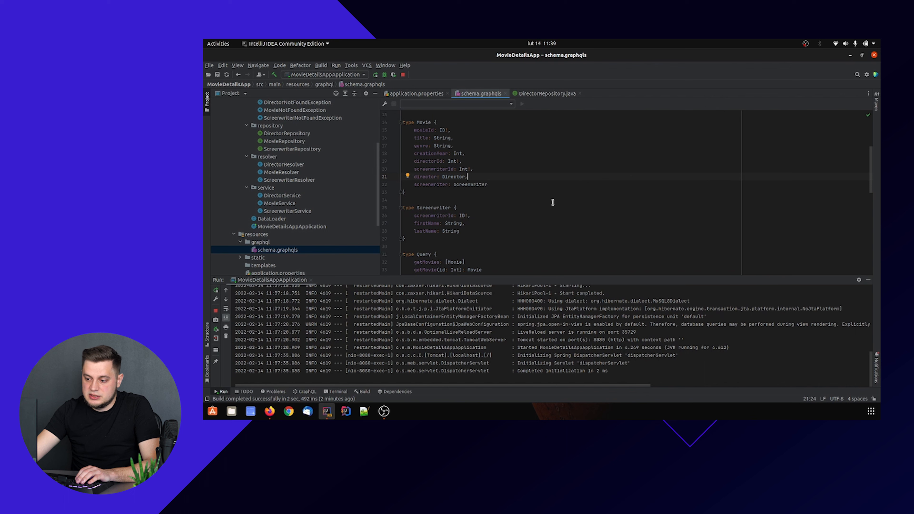
Step: Review the Director and Movie entity classes from the entity package, then move on to Screenwriter
{"action": "scroll", "scroll_direction": "down", "scroll_amount": 3}
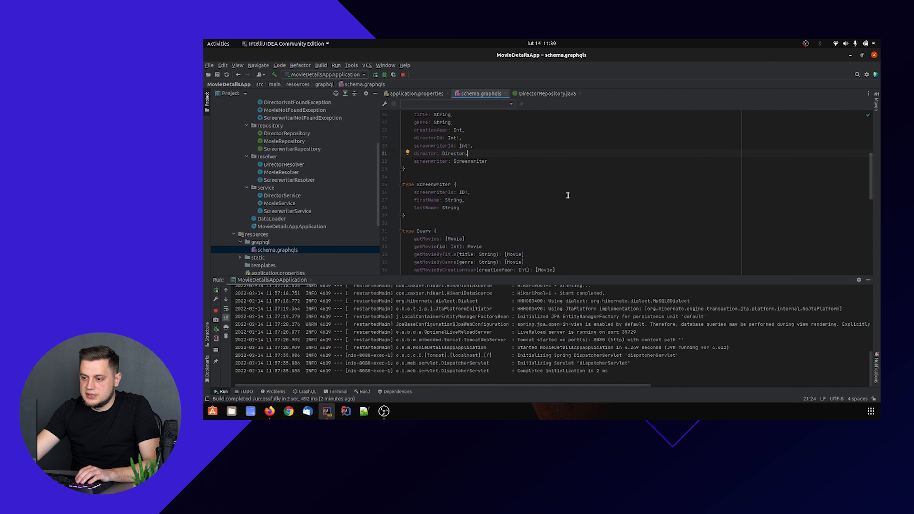
{"action": "scroll", "scroll_direction": "down", "scroll_amount": 3}
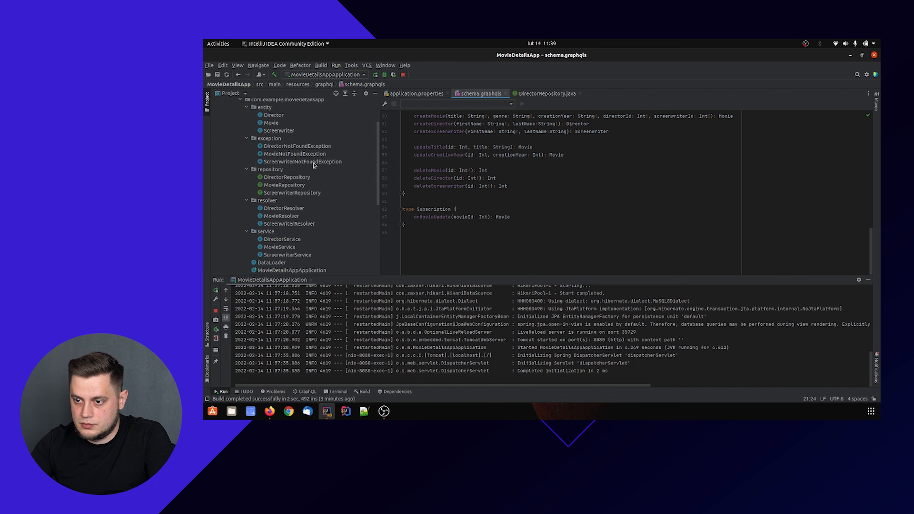
{"action": "double_click", "coordinate": [273, 141]}
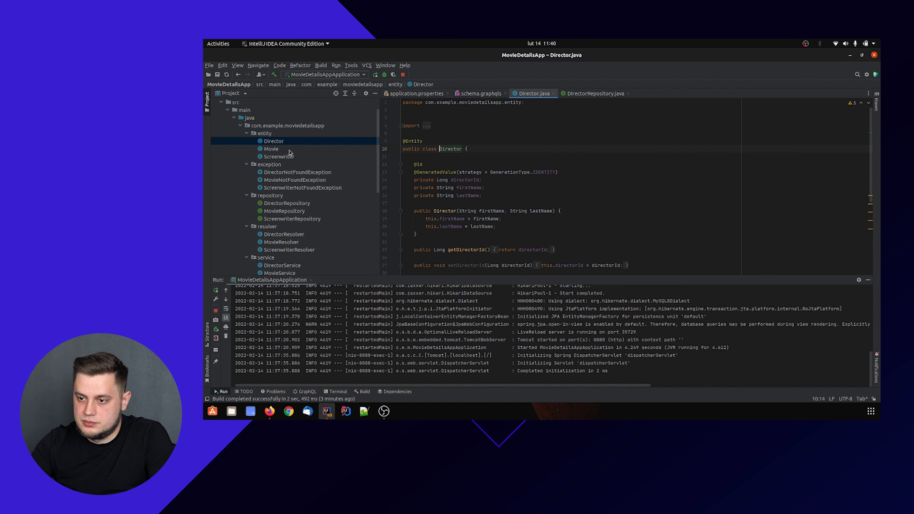
{"action": "double_click", "coordinate": [279, 156]}
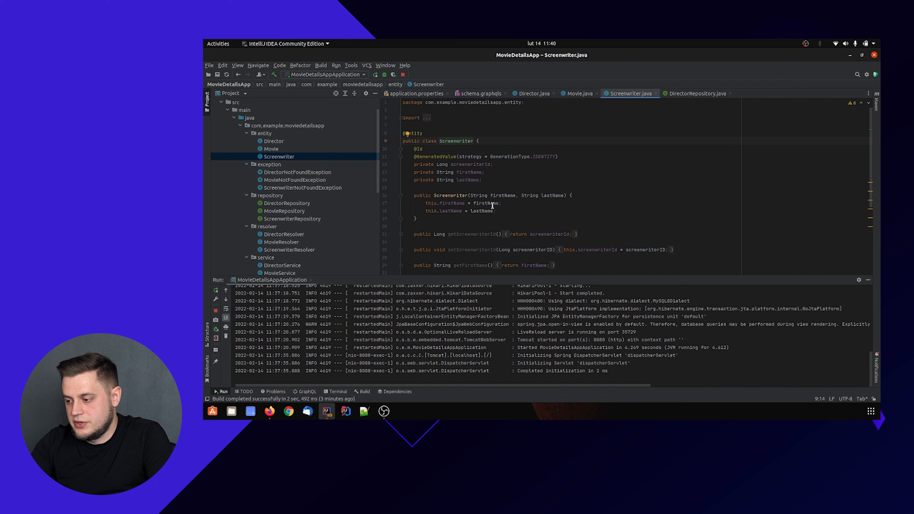
{"action": "left_click", "coordinate": [287, 203]}
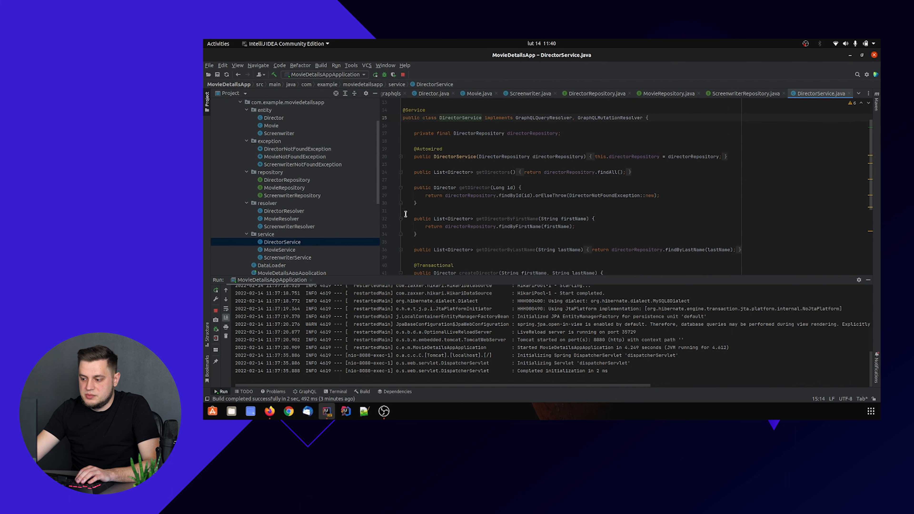
{"action": "mouse_move", "coordinate": [505, 195]}
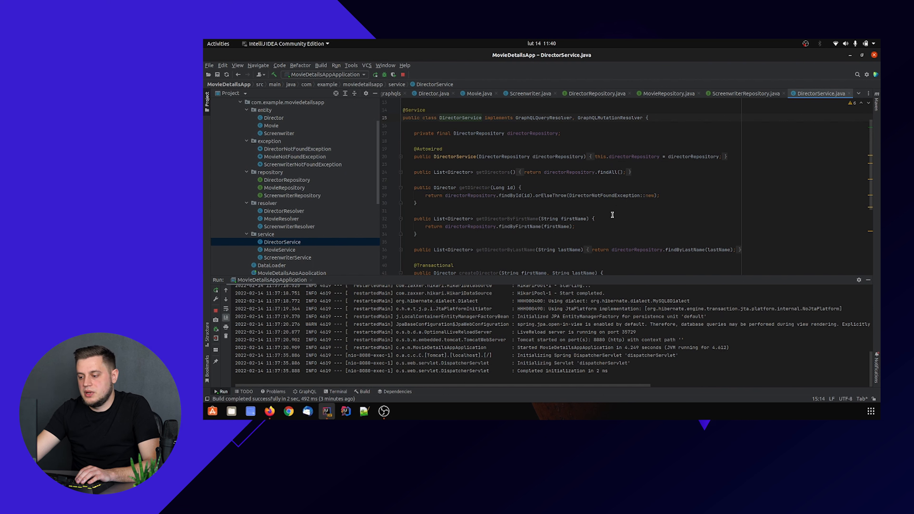
Step: Review MovieService with its query, mutation and subscription resolvers
{"action": "double_click", "coordinate": [543, 117]}
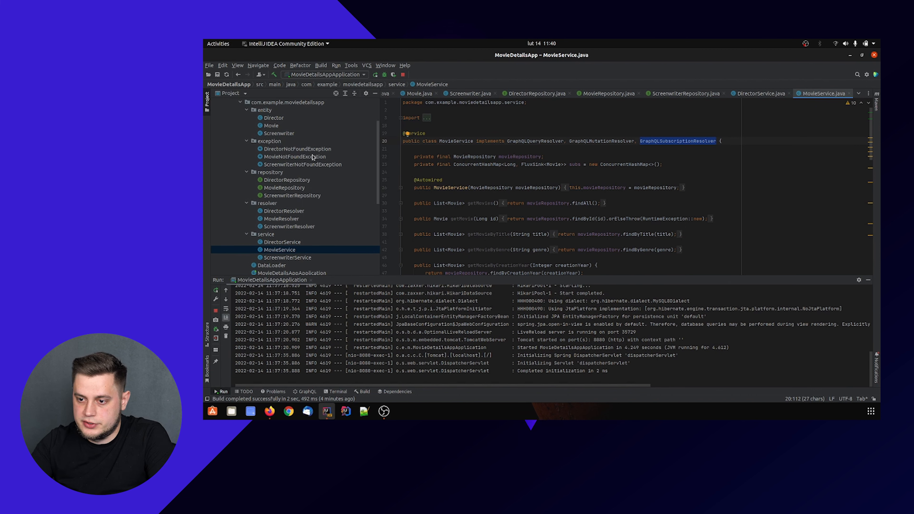
{"action": "left_click", "coordinate": [285, 211]}
{"action": "type", "text": "@Transactional"}
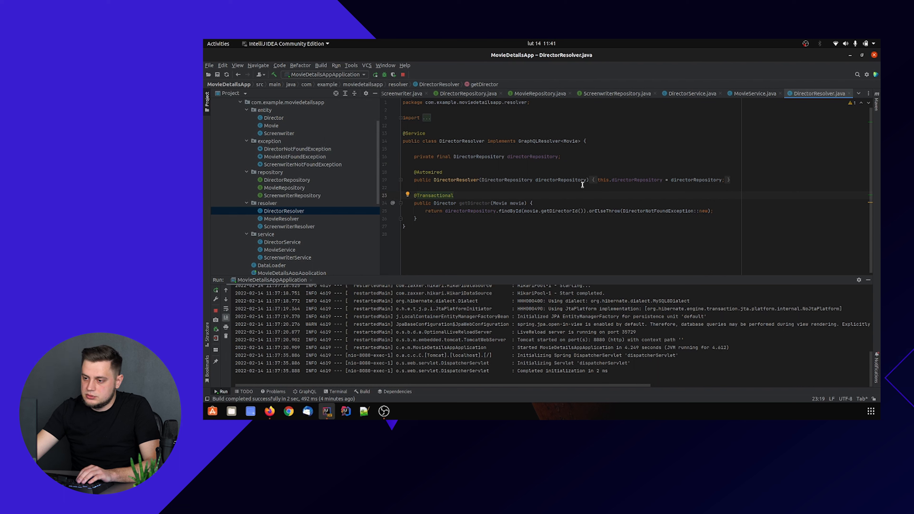
Step: Scroll through DirectorResolver, which fetches a movie's director
{"action": "scroll", "scroll_direction": "down", "scroll_amount": 3}
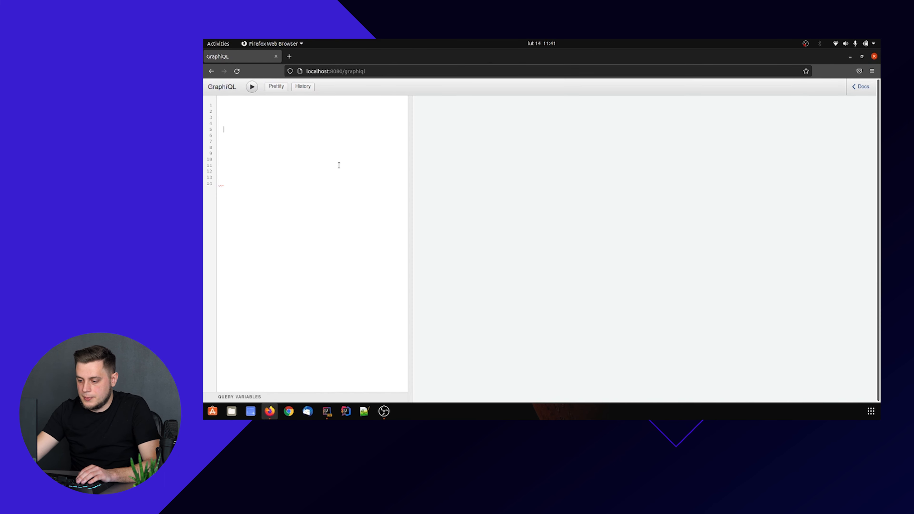
Step: Browse the schema docs to the Subscription type's onMovieUpdate field and back to the root types
{"action": "left_click", "coordinate": [862, 86]}
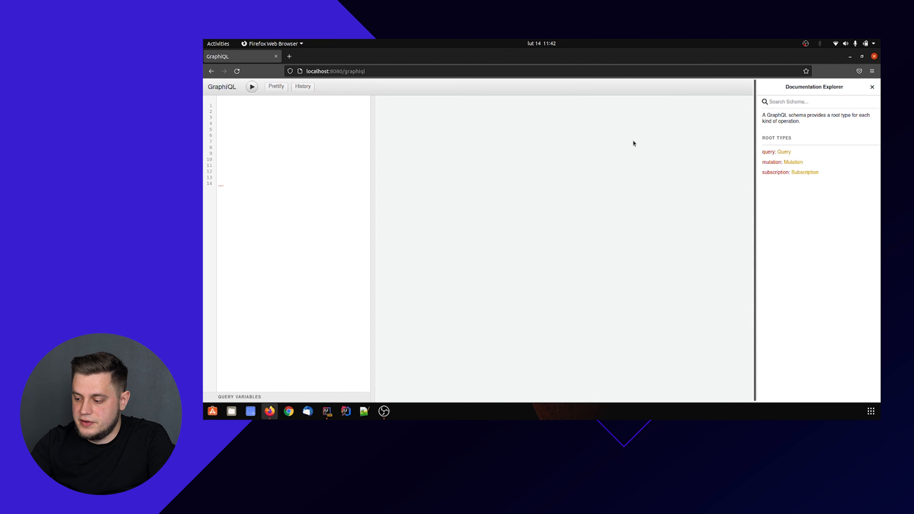
{"action": "mouse_move", "coordinate": [739, 159]}
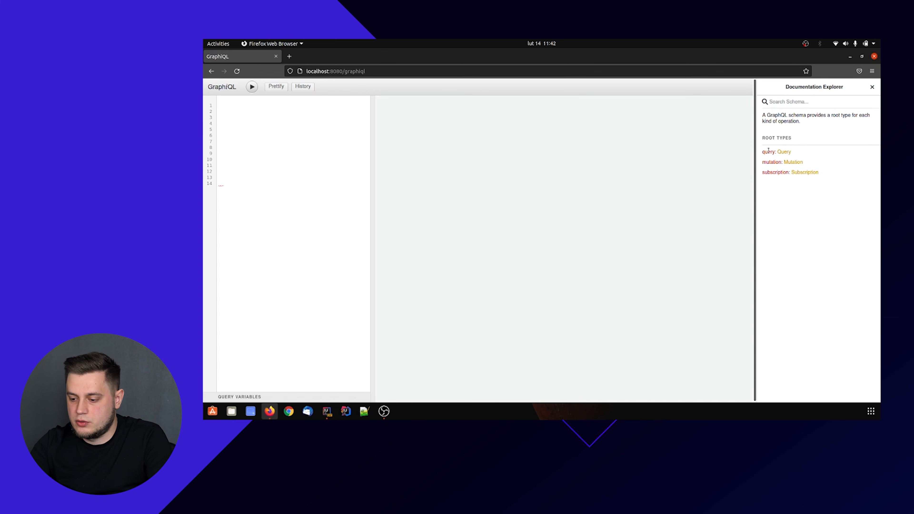
{"action": "left_click", "coordinate": [769, 151]}
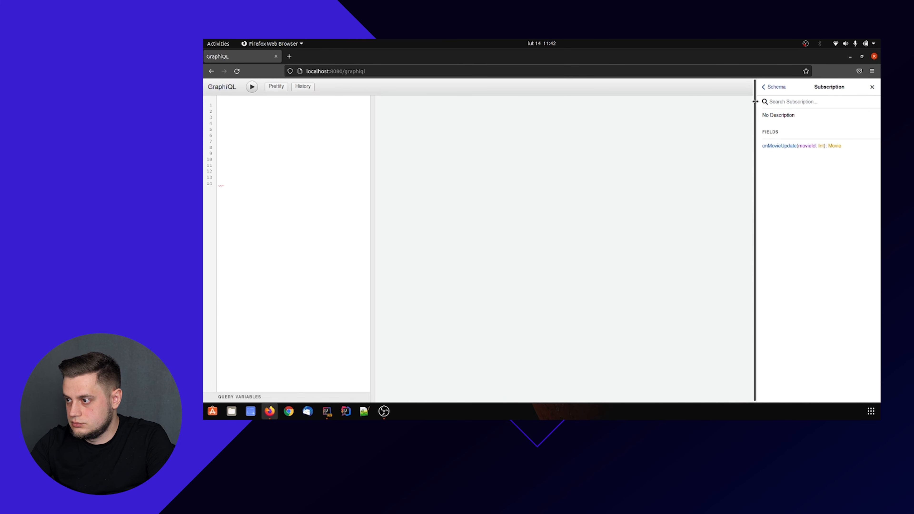
{"action": "left_click", "coordinate": [764, 86]}
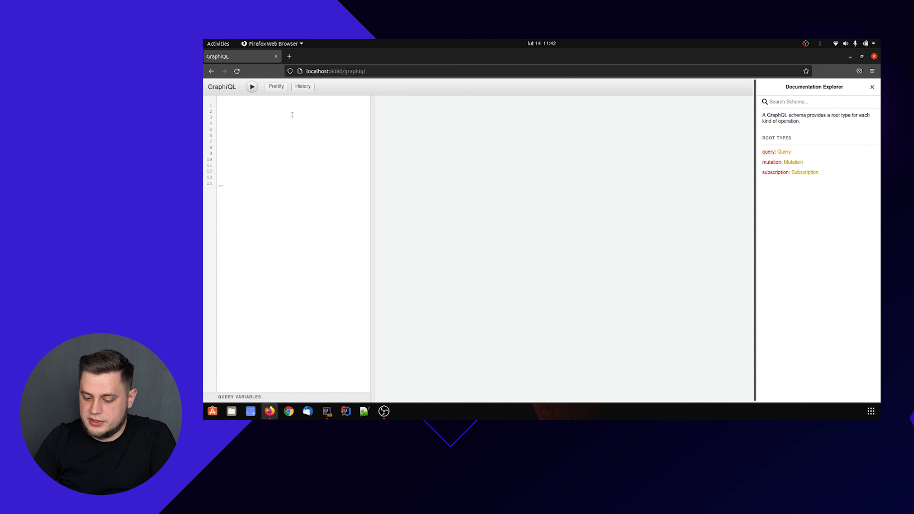
Step: Run a getMovies query returning movieId, title, genre and creationYear for all movies
{"action": "type", "text": "query"}
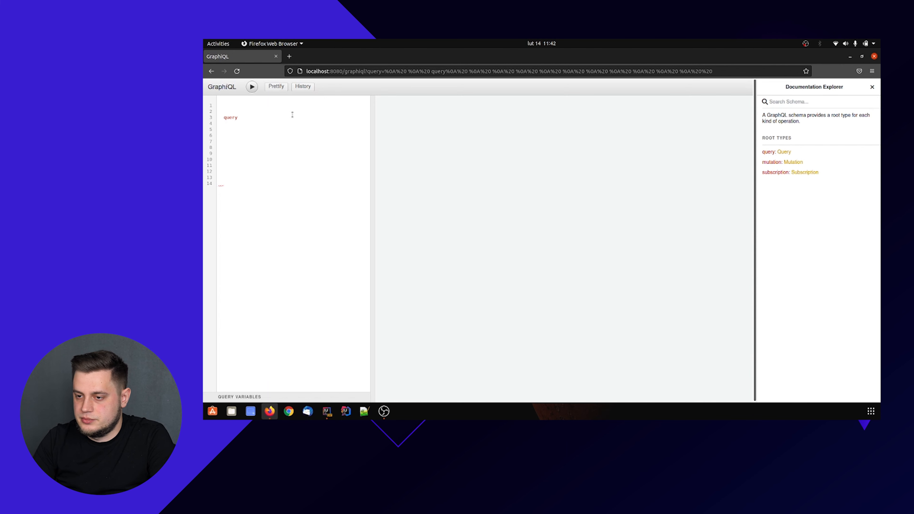
{"action": "type", "text": "{}"}
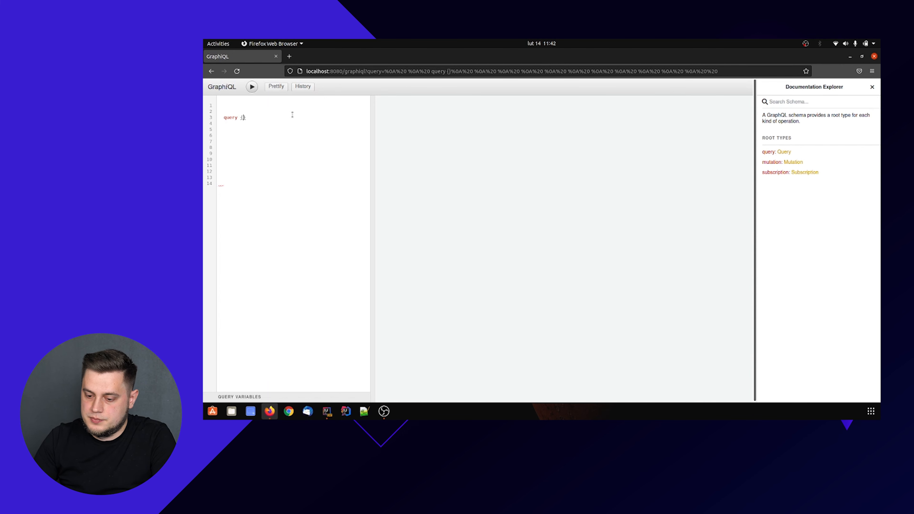
{"action": "type", "text": "getMovies"}
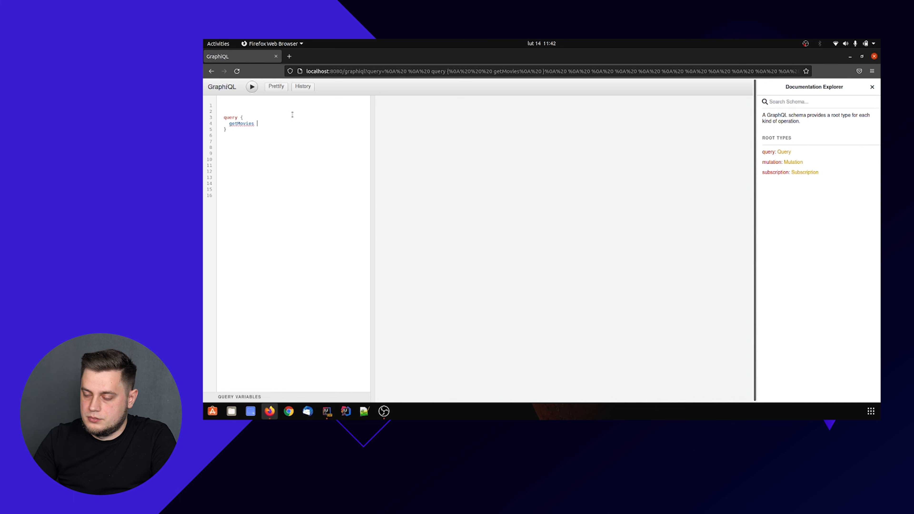
{"action": "type", "text": "{"}
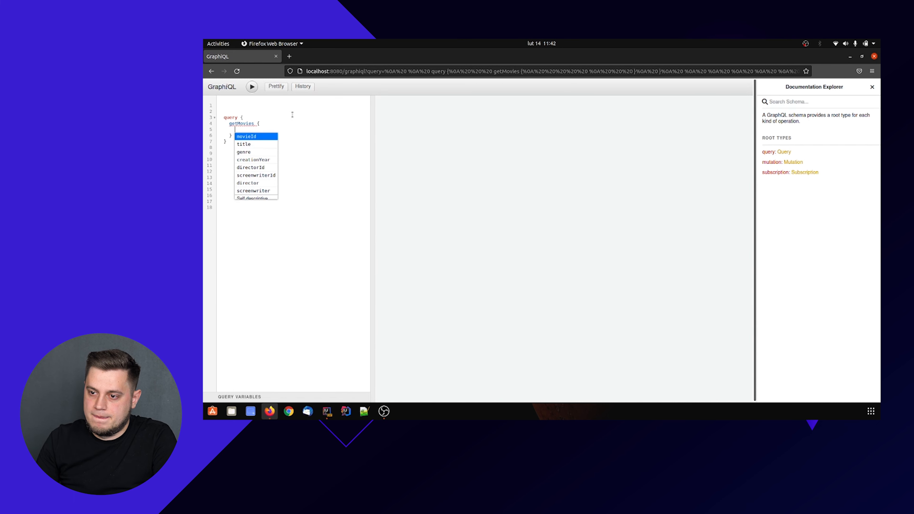
{"action": "left_click", "coordinate": [247, 136]}
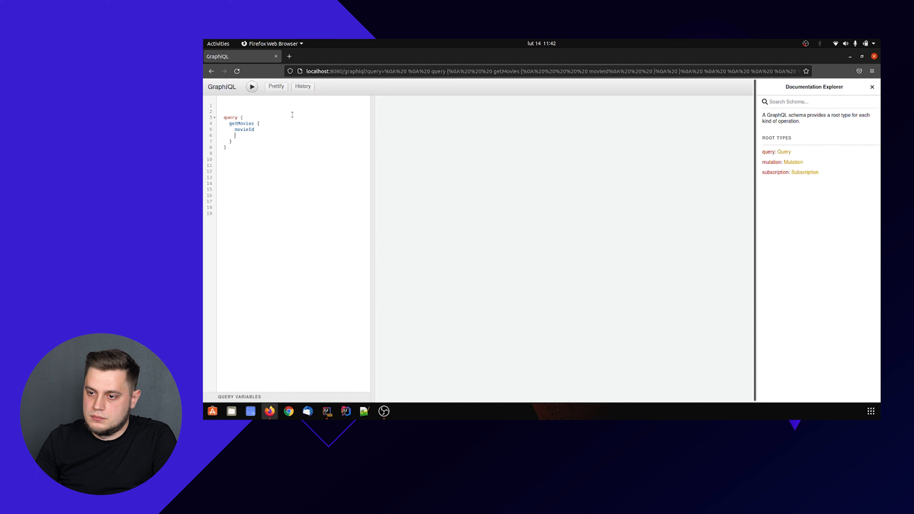
{"action": "type", "text": "title"}
{"action": "type", "text": "genre"}
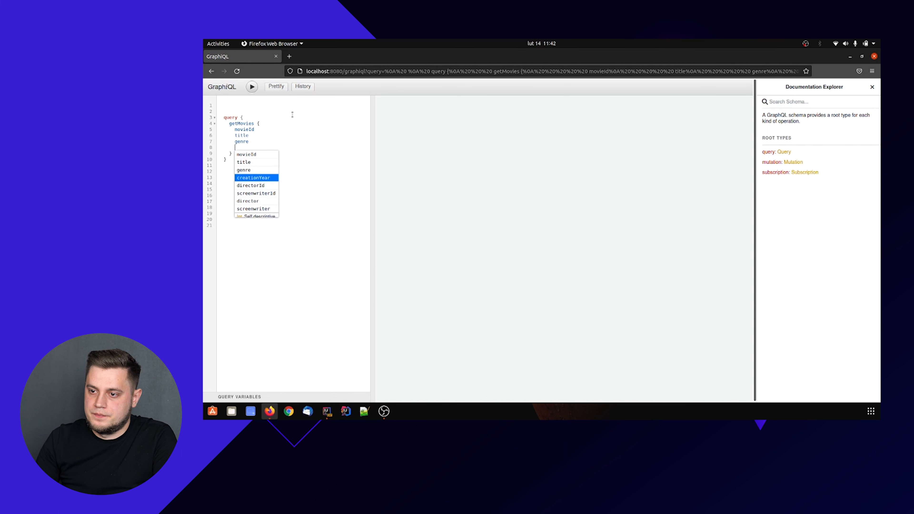
{"action": "left_click", "coordinate": [252, 86]}
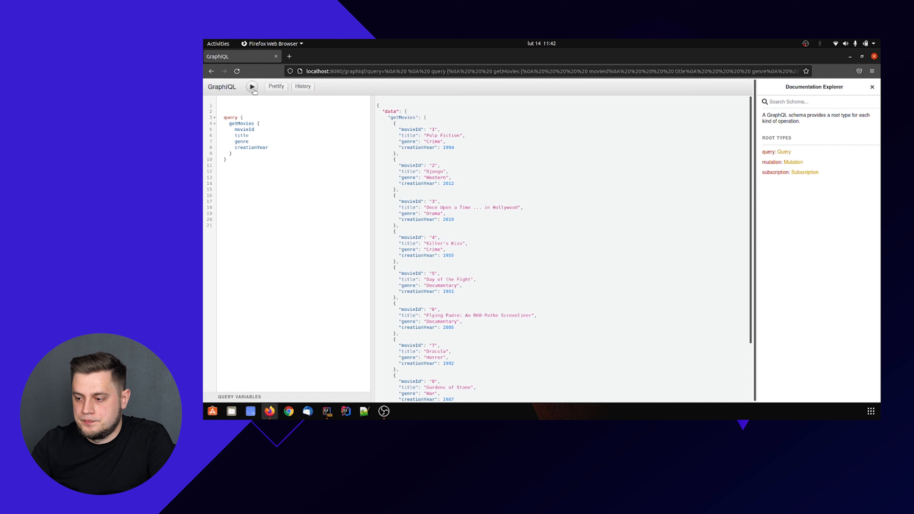
{"action": "mouse_move", "coordinate": [531, 176]}
{"action": "type", "text": "(id: 2)"}
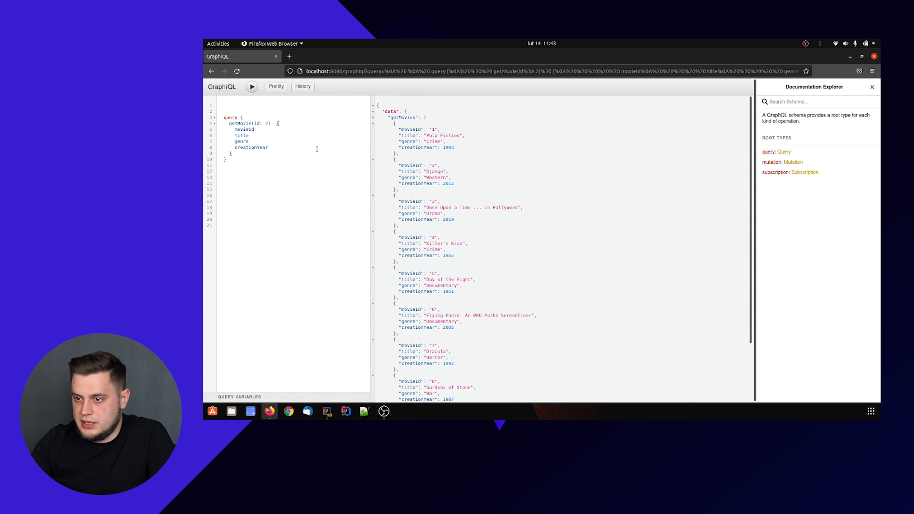
Step: Run the getMovie(id: 2) query, returning Django, a 2012 Western
{"action": "left_click", "coordinate": [251, 87]}
{"action": "type", "text": "s"}
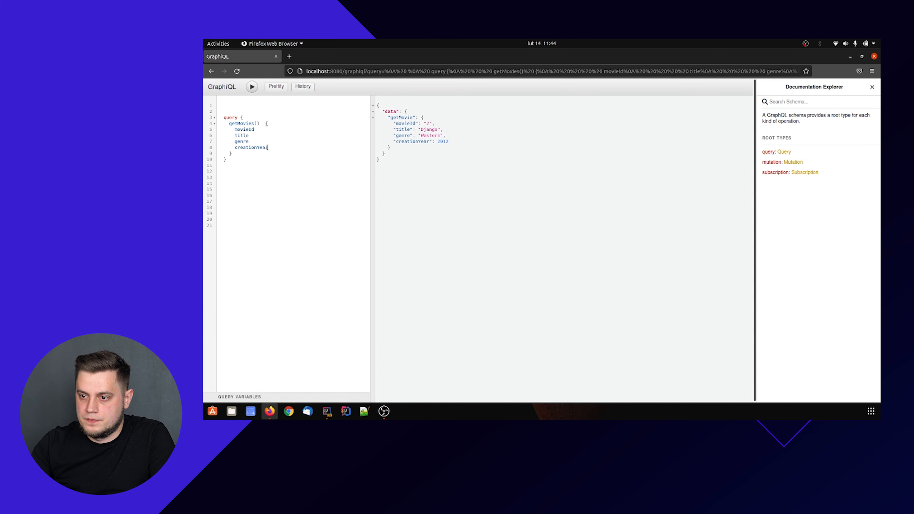
Step: Replace genre and creationYear with a director { firstName lastName } block and run getMovies
{"action": "left_click_drag", "start_coordinate": [239, 141], "coordinate": [268, 147]}
{"action": "type", "text": "director {"}
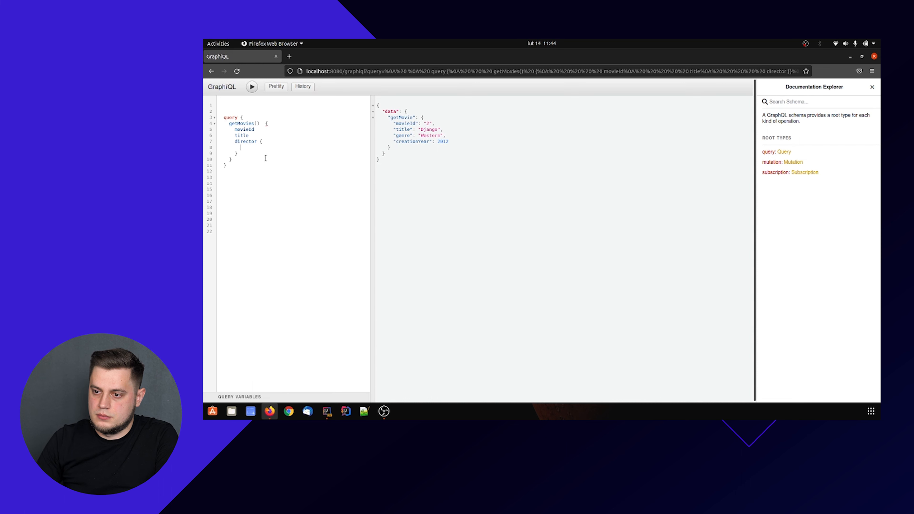
{"action": "type", "text": "firstName"}
{"action": "type", "text": "lastName"}
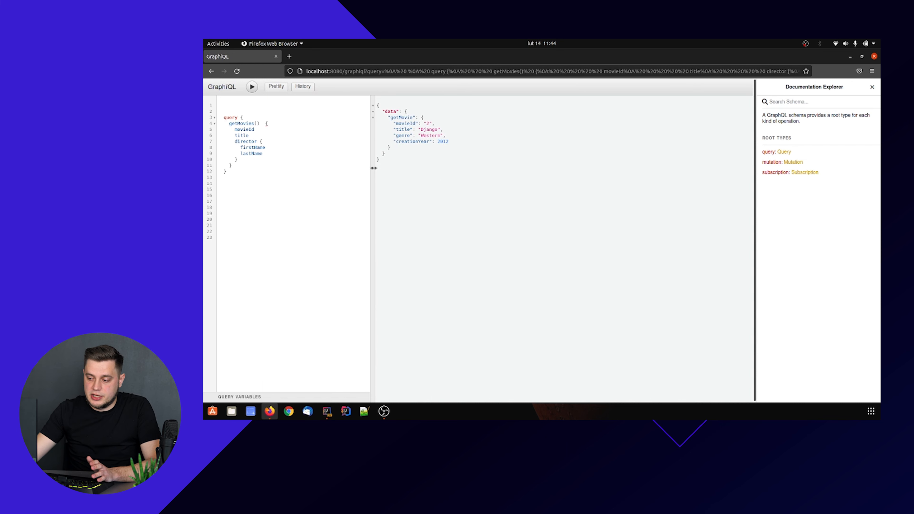
{"action": "mouse_move", "coordinate": [384, 181]}
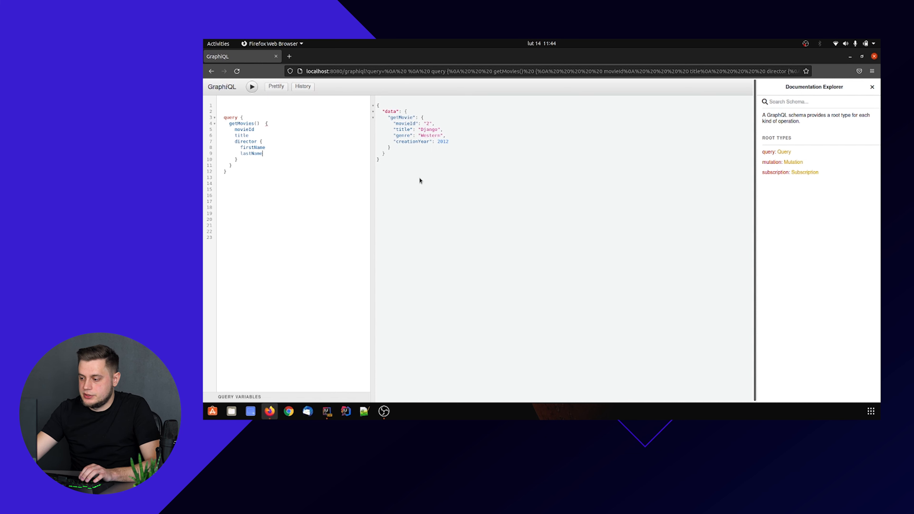
{"action": "mouse_move", "coordinate": [424, 177]}
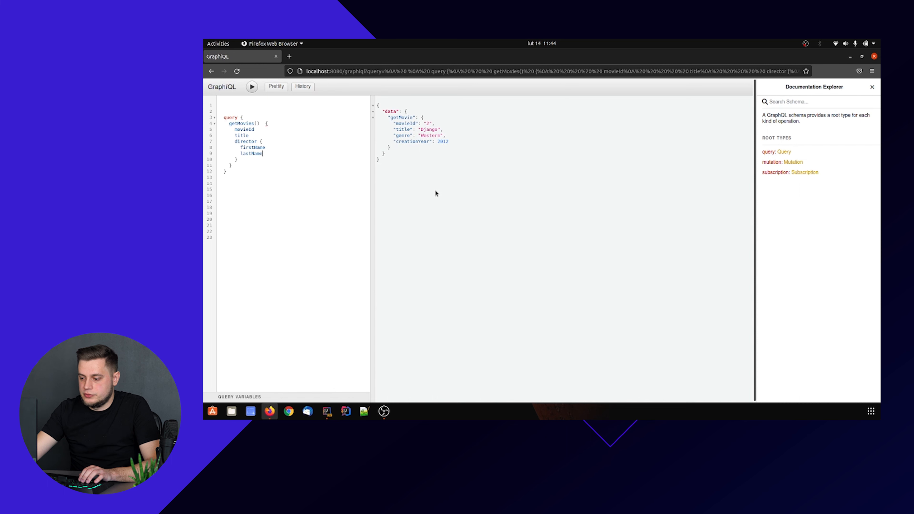
{"action": "left_click", "coordinate": [251, 86]}
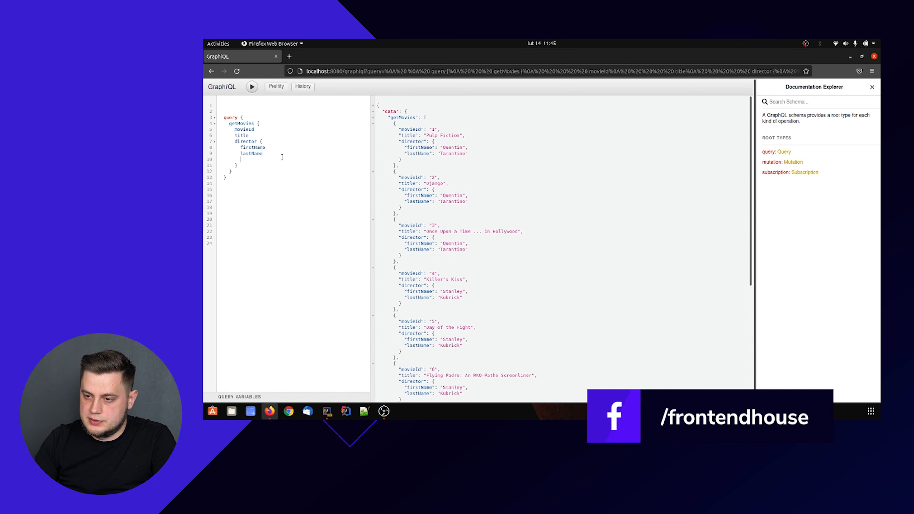
Step: Nest movie { movieId title creationYear } inside director and run the query to list each director's movies
{"action": "type", "text": "mocie"}
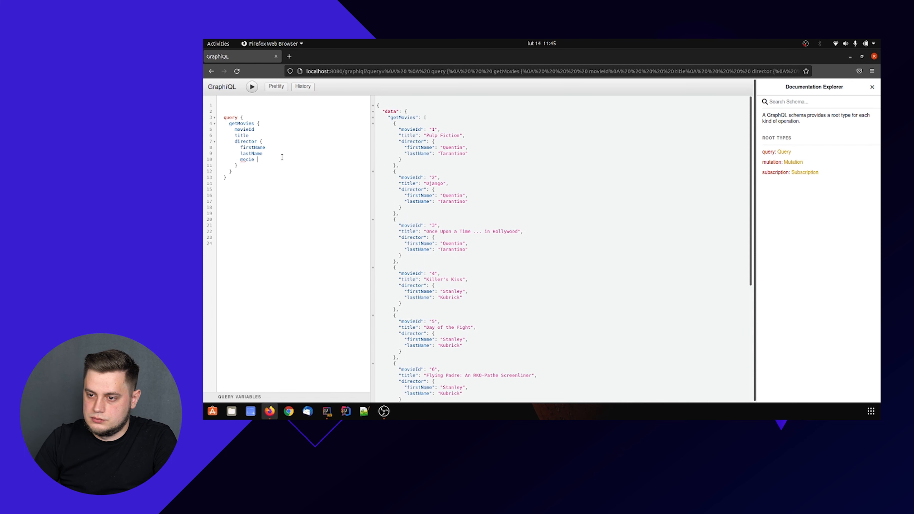
{"action": "type", "text": "{"}
{"action": "type", "text": "title"}
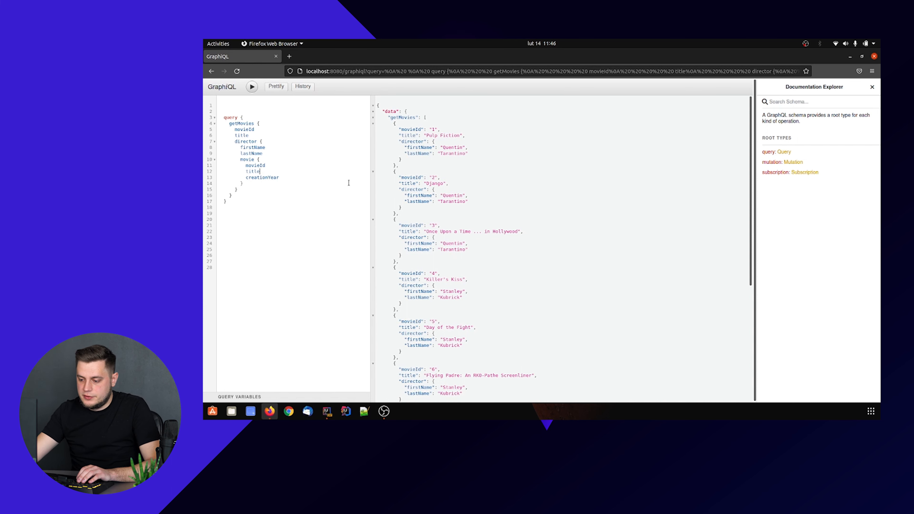
{"action": "left_click", "coordinate": [252, 86]}
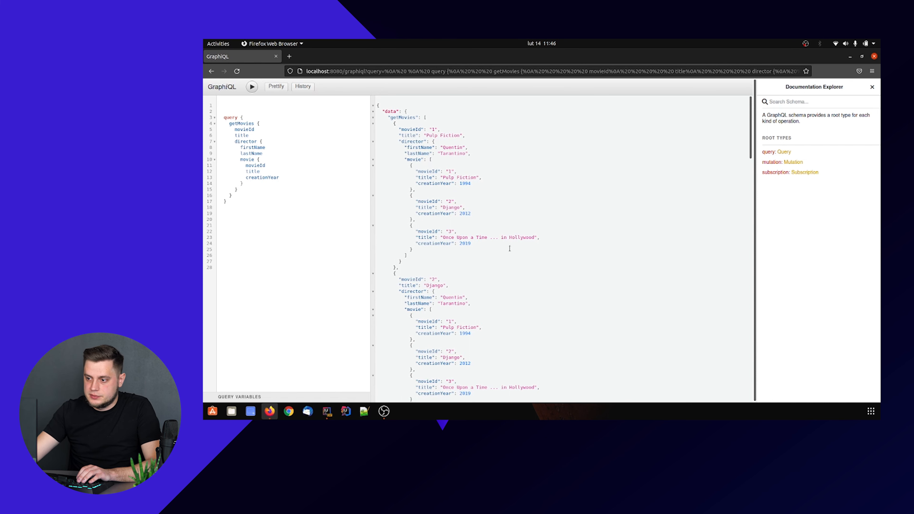
{"action": "left_click_drag", "start_coordinate": [411, 171], "coordinate": [471, 244]}
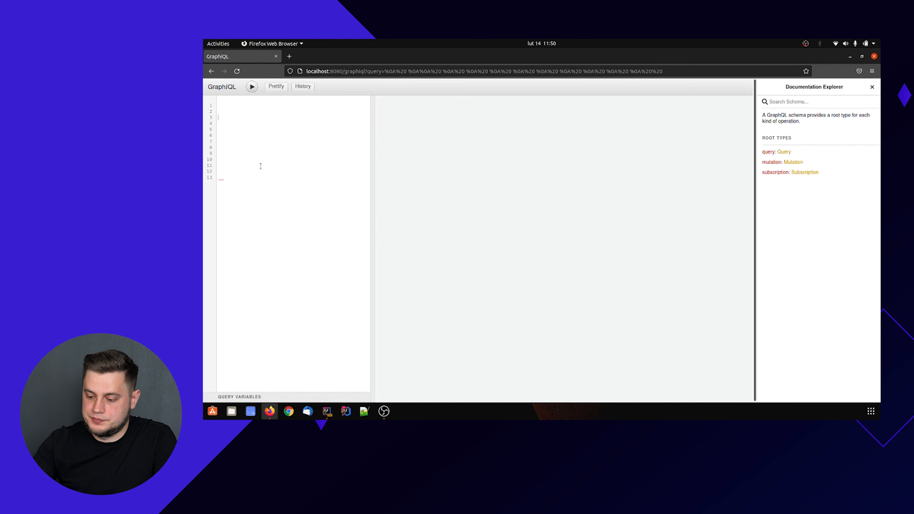
Step: Run a createDirector mutation for Sergio Leone returning directorId, firstName and lastName
{"action": "type", "text": "mutation"}
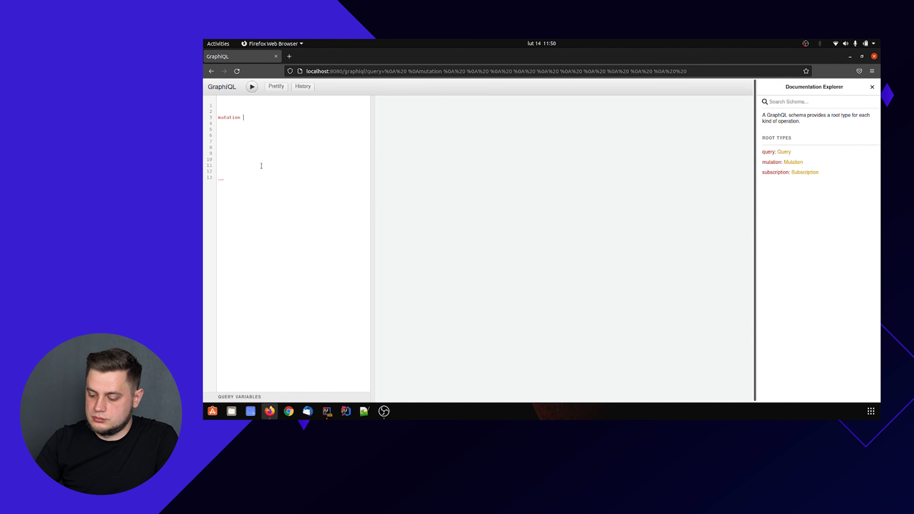
{"action": "type", "text": "{"}
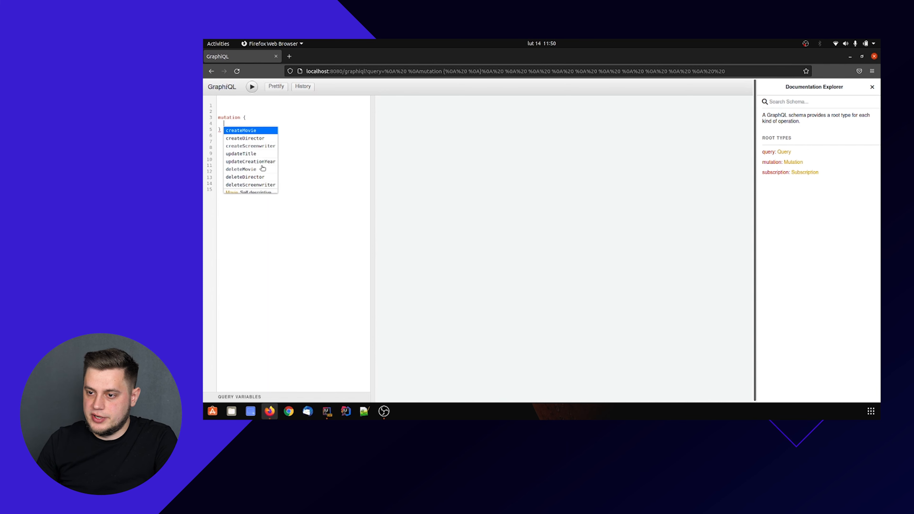
{"action": "left_click", "coordinate": [244, 138]}
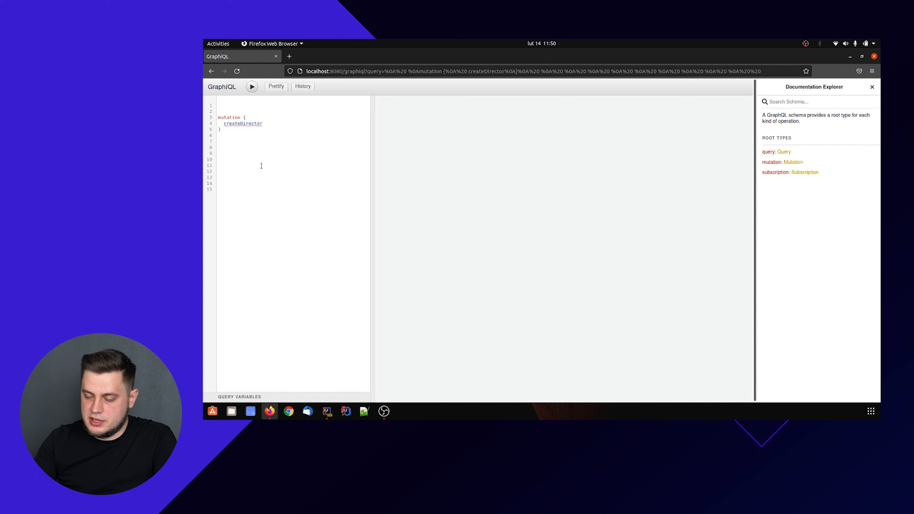
{"action": "type", "text": "(firstName)"}
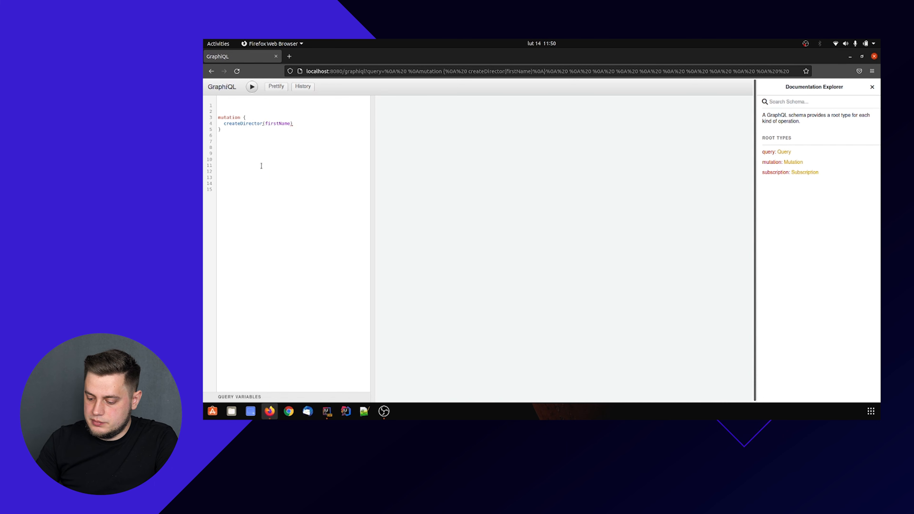
{"action": "type", "text": ": \"\""}
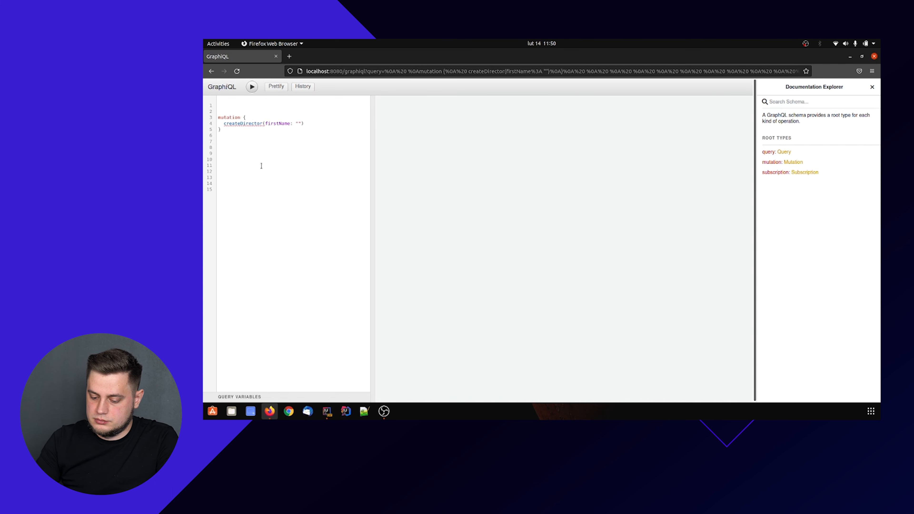
{"action": "type", "text": "Sergio"}
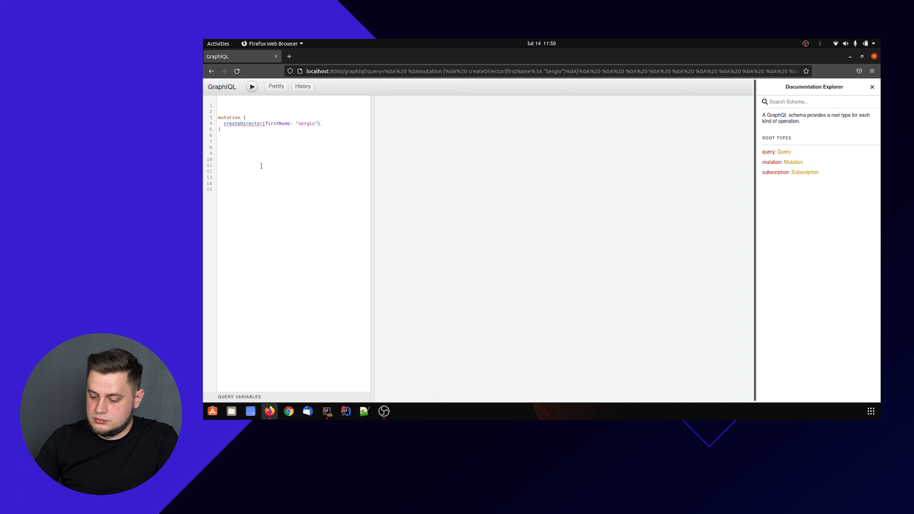
{"action": "type", "text": ", L"}
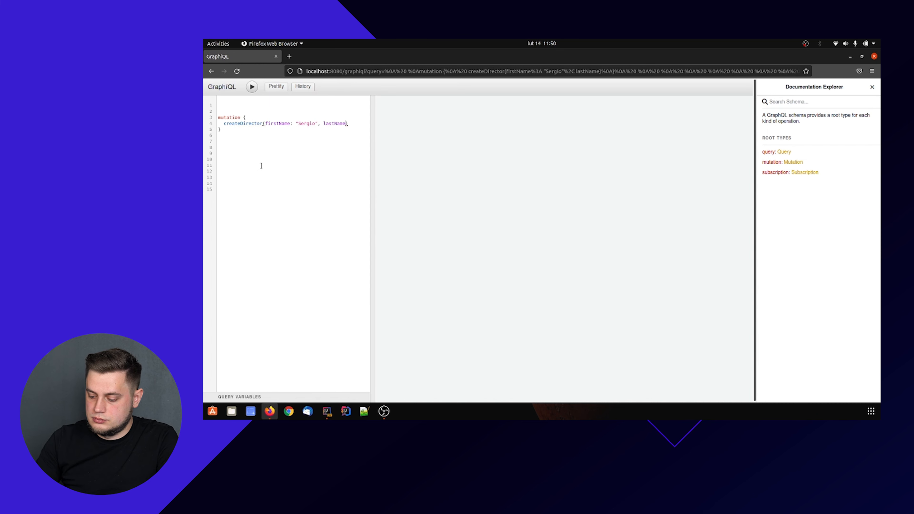
{"action": "type", "text": "Leone\""}
{"action": "left_click", "coordinate": [293, 135]}
{"action": "type", "text": "firstName"}
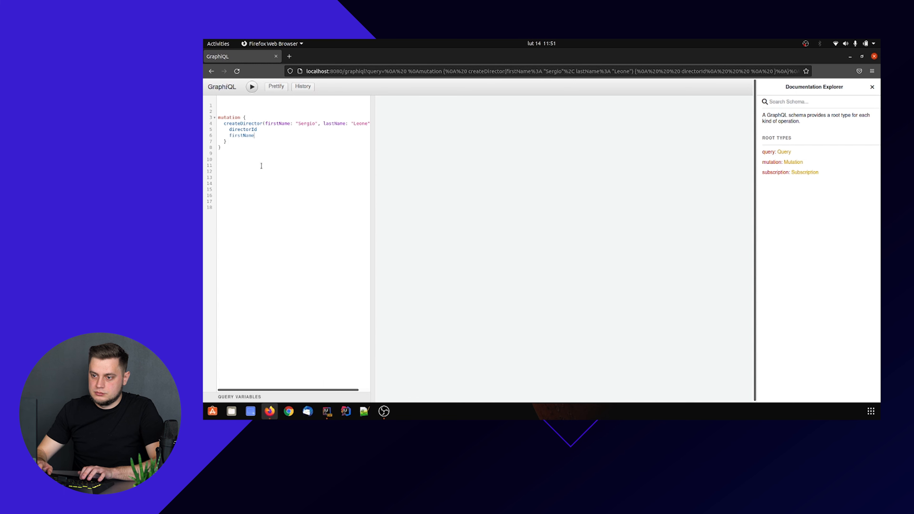
{"action": "type", "text": "lastName"}
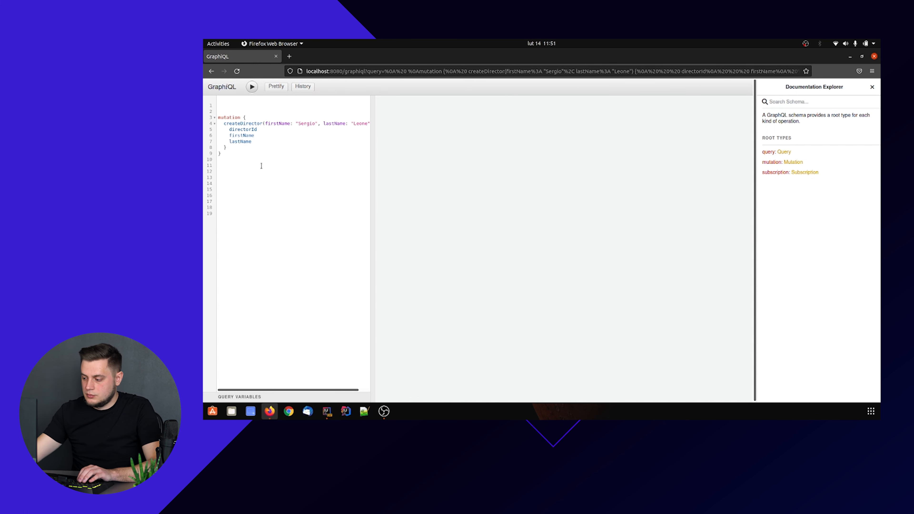
{"action": "left_click", "coordinate": [251, 86]}
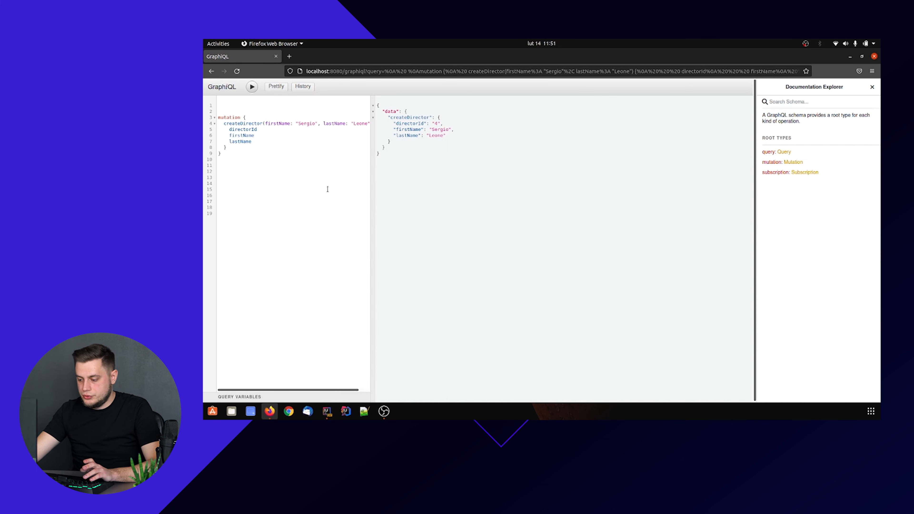
{"action": "mouse_move", "coordinate": [347, 182]}
{"action": "type", "text": "query"}
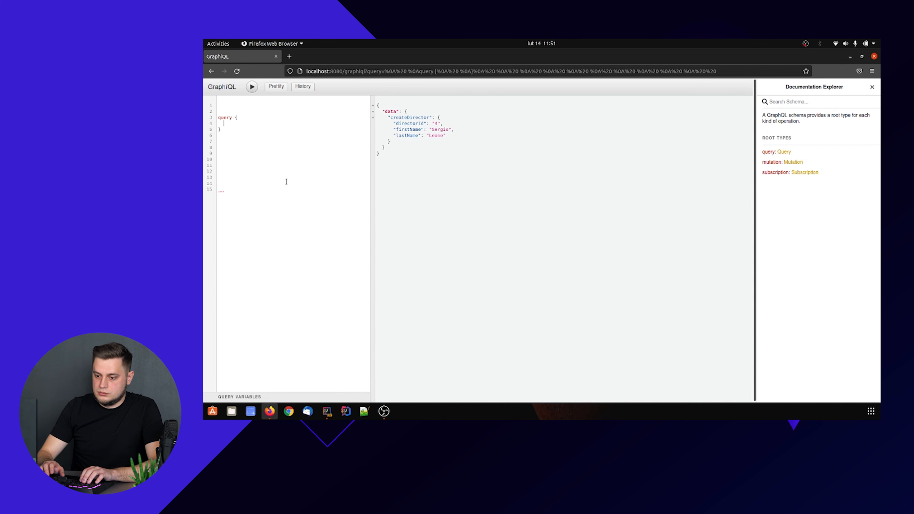
Step: Query getDirectors for directorId, firstName and lastName, listing four directors, then start a new mutation
{"action": "type", "text": "getal"}
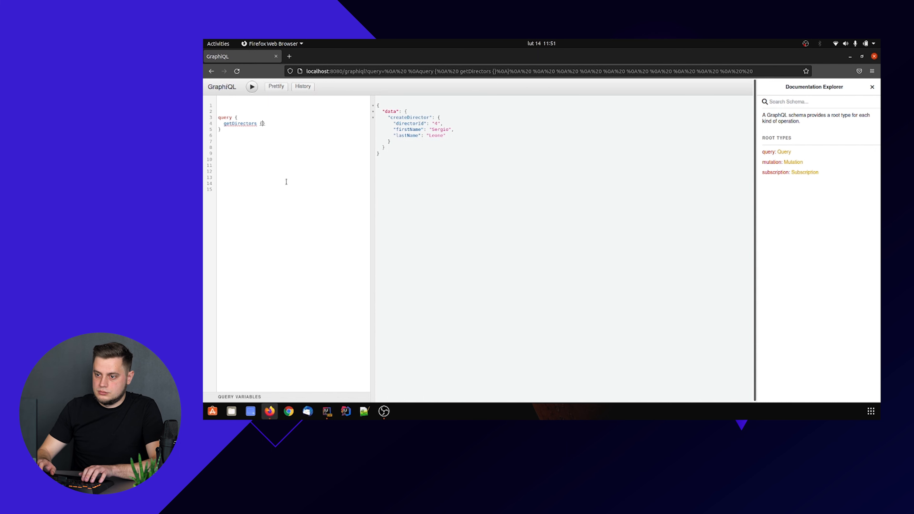
{"action": "type", "text": "directorId"}
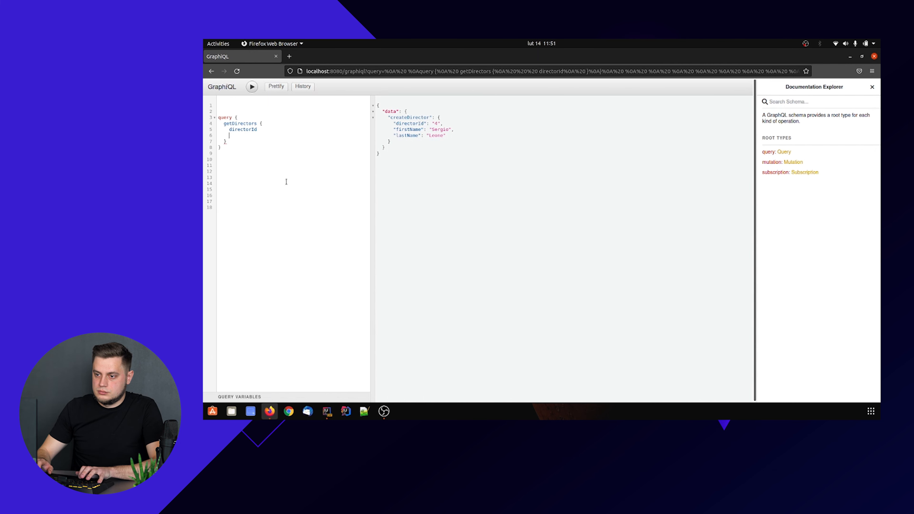
{"action": "type", "text": "firstName"}
{"action": "type", "text": "lastName"}
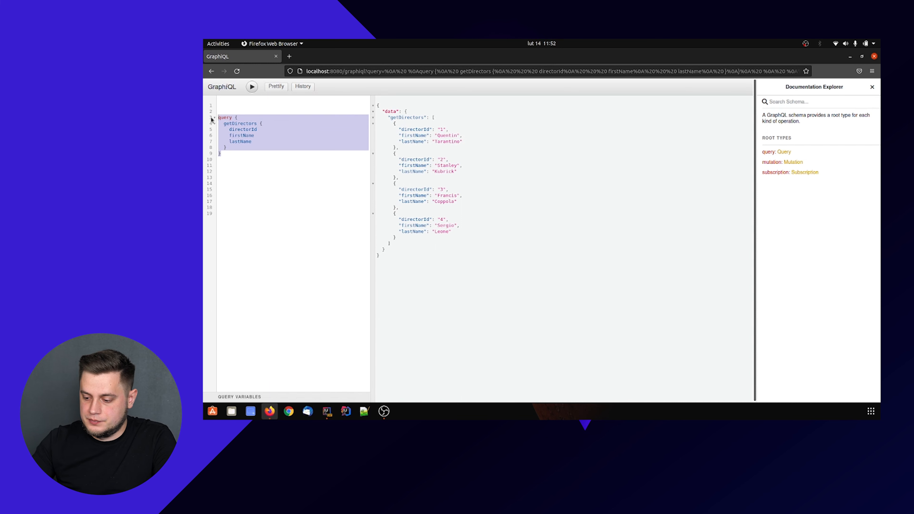
{"action": "type", "text": "mutation {"}
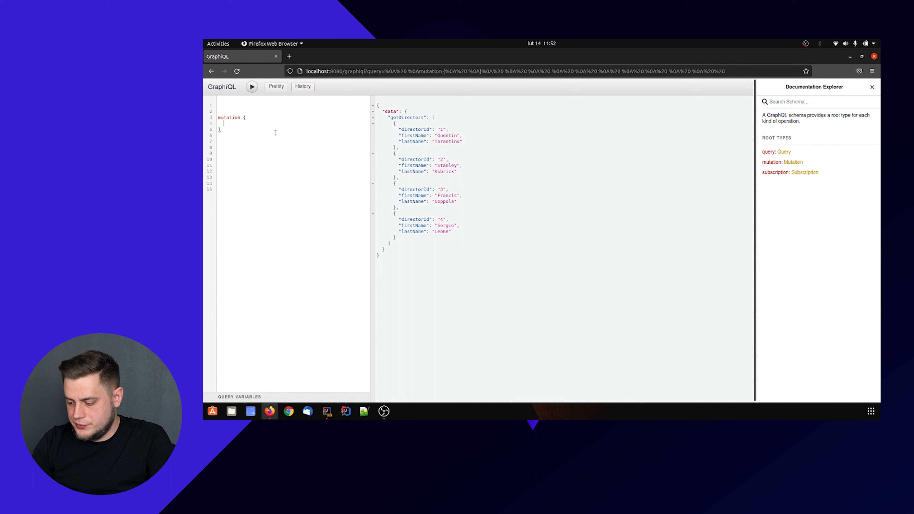
Step: Run updateTitle(id: 1, title: "Pulp Fiction 2") returning movieId, title and genre Crime
{"action": "type", "text": "updateTitle"}
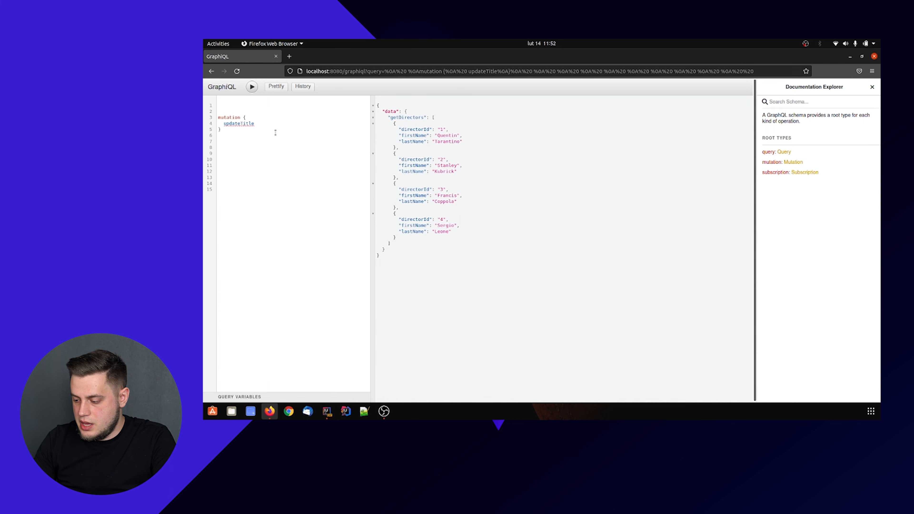
{"action": "type", "text": "(id:"}
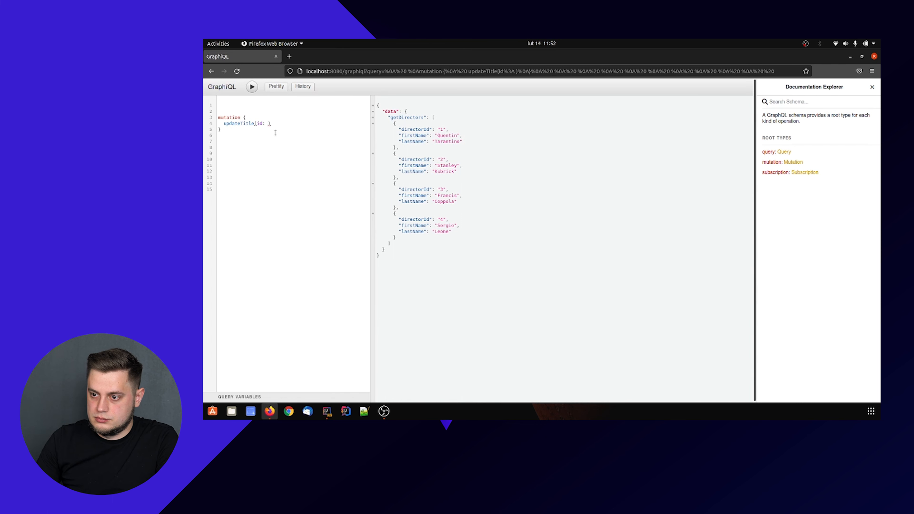
{"action": "type", "text": "1."}
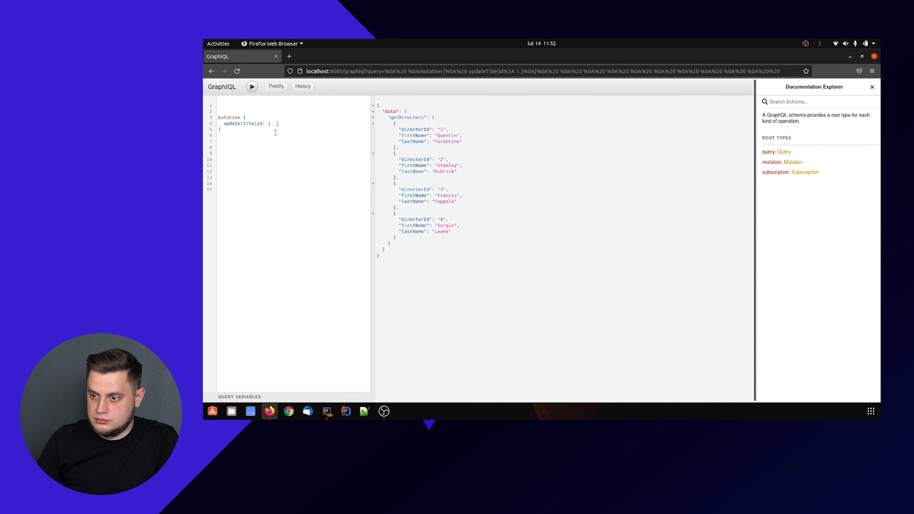
{"action": "type", "text": ","}
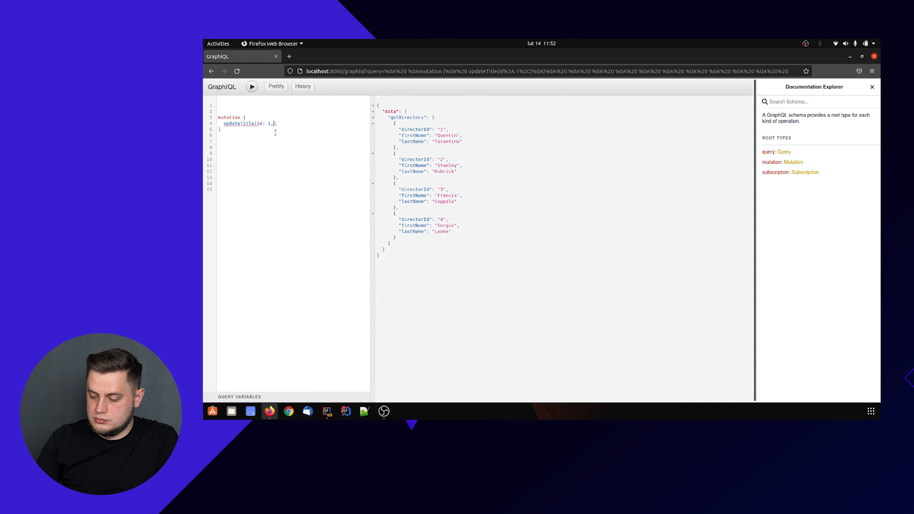
{"action": "type", "text": "title:"}
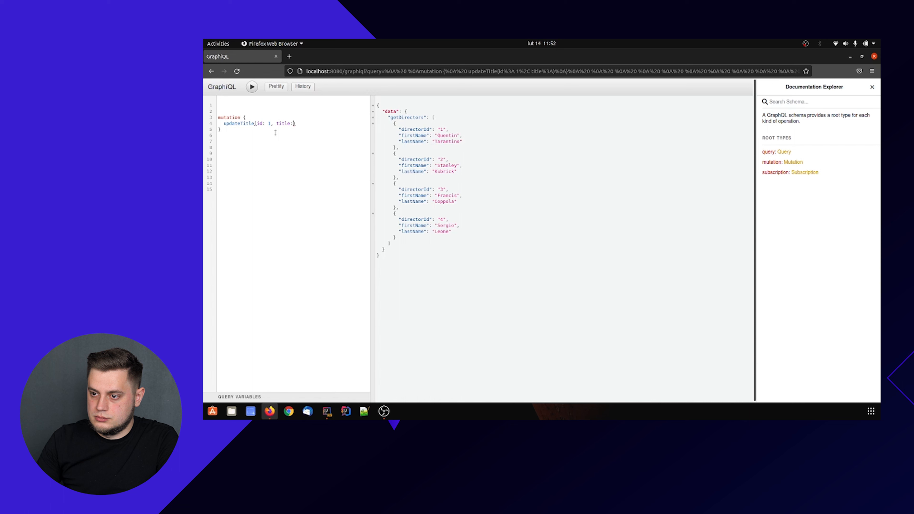
{"action": "type", "text": "\"\""}
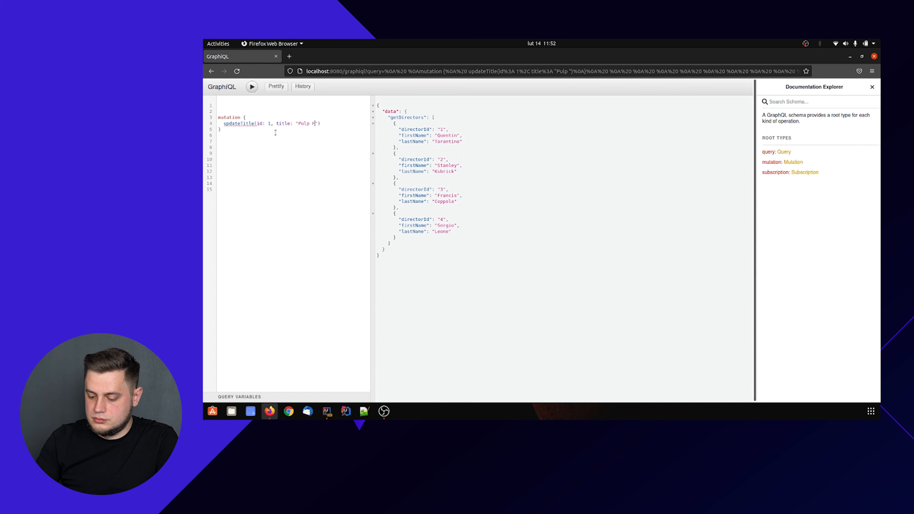
{"action": "type", "text": "iction2"}
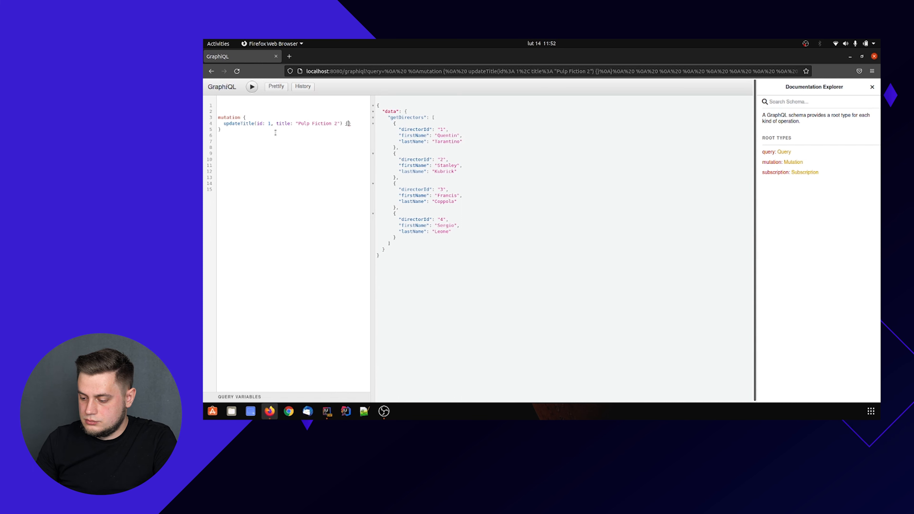
{"action": "type", "text": "{"}
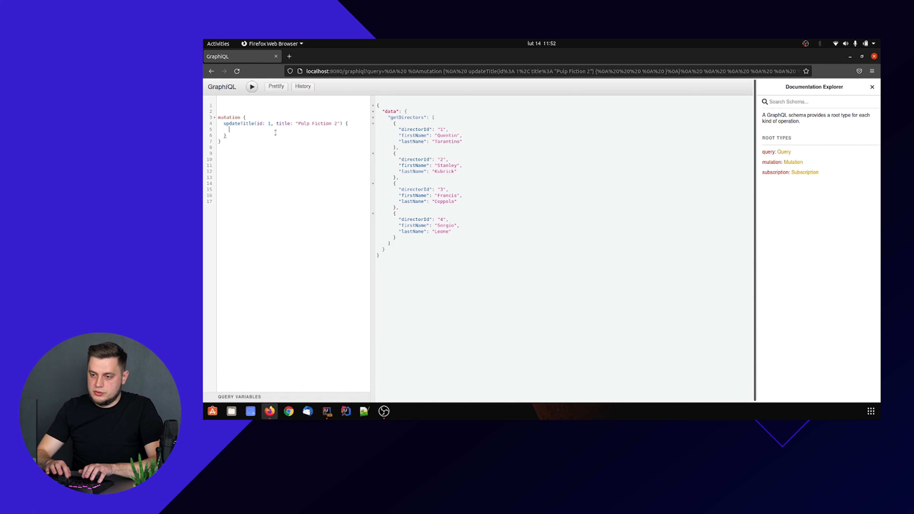
{"action": "type", "text": "movieId"}
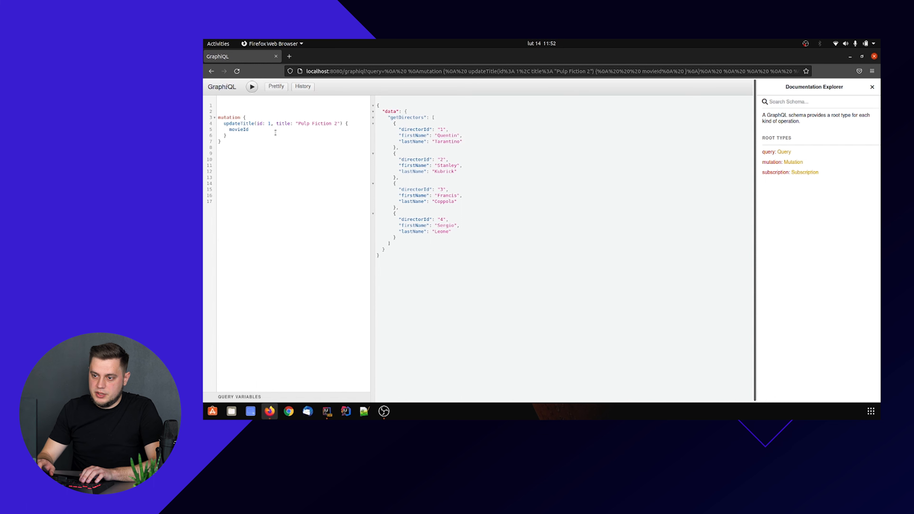
{"action": "type", "text": "title"}
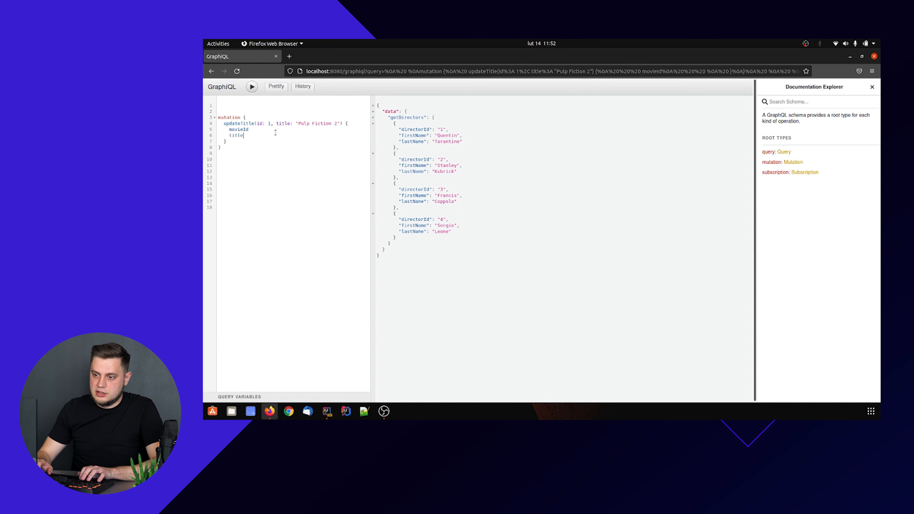
{"action": "type", "text": "genre"}
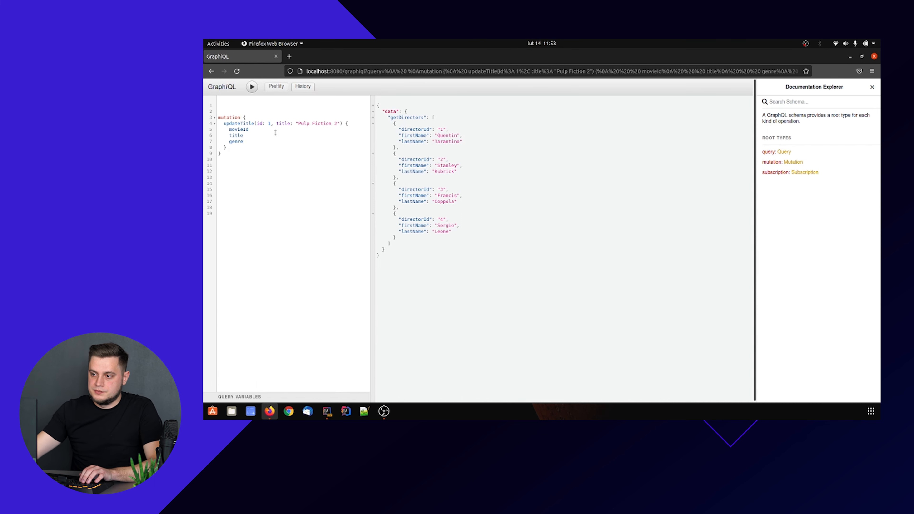
{"action": "left_click", "coordinate": [251, 86]}
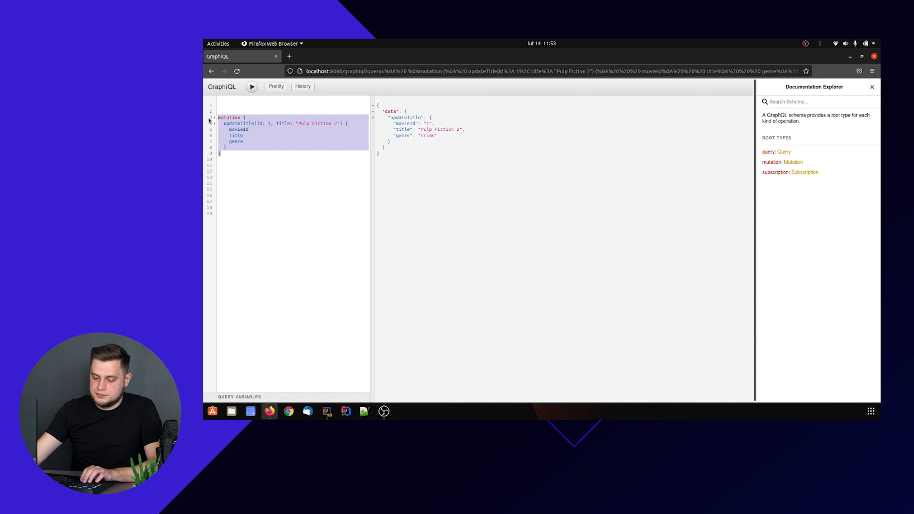
Step: Begin a new query in the editor for checking the movie list
{"action": "type", "text": "query {"}
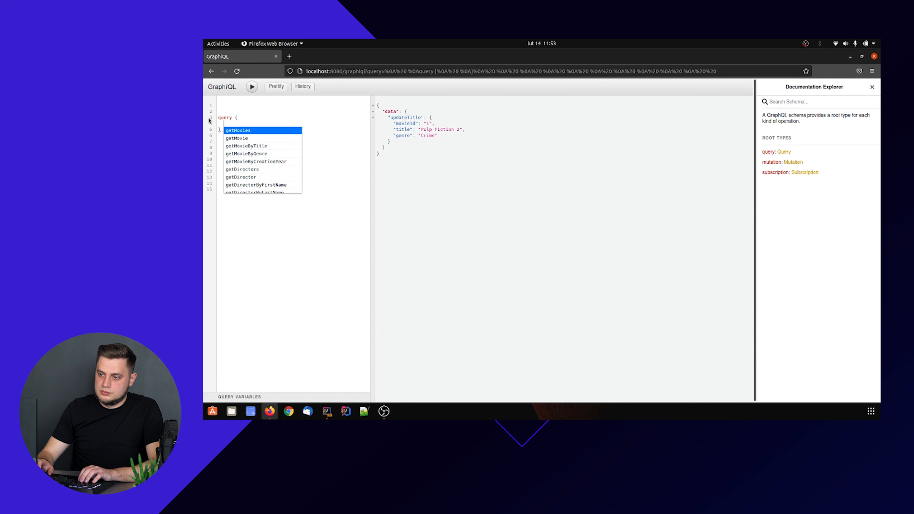
Step: Run getMovies { movieId title } listing nine movies with movie 1 as Pulp Fiction 2
{"action": "left_click", "coordinate": [239, 130]}
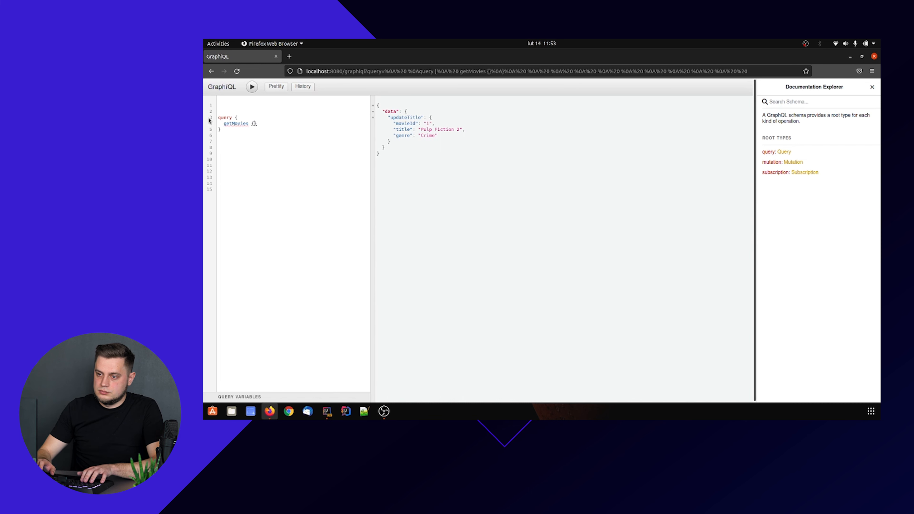
{"action": "type", "text": "{"}
{"action": "type", "text": "title"}
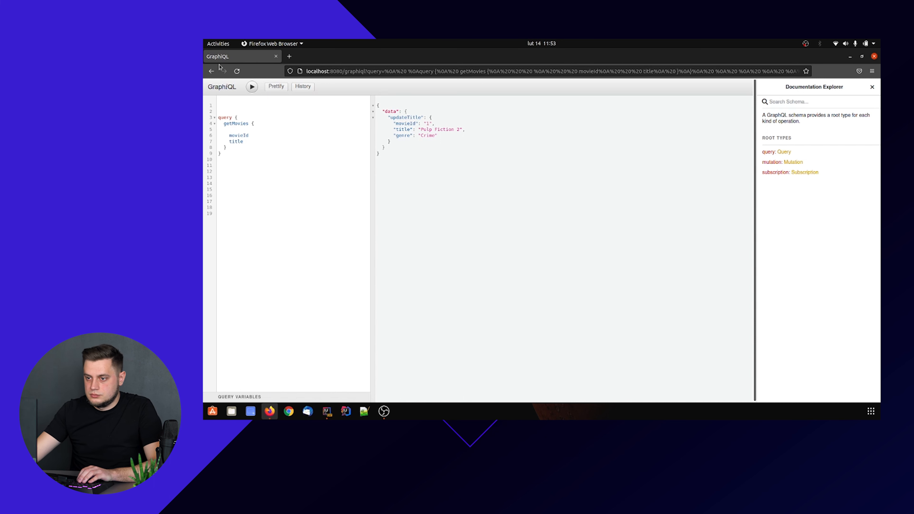
{"action": "left_click", "coordinate": [251, 87]}
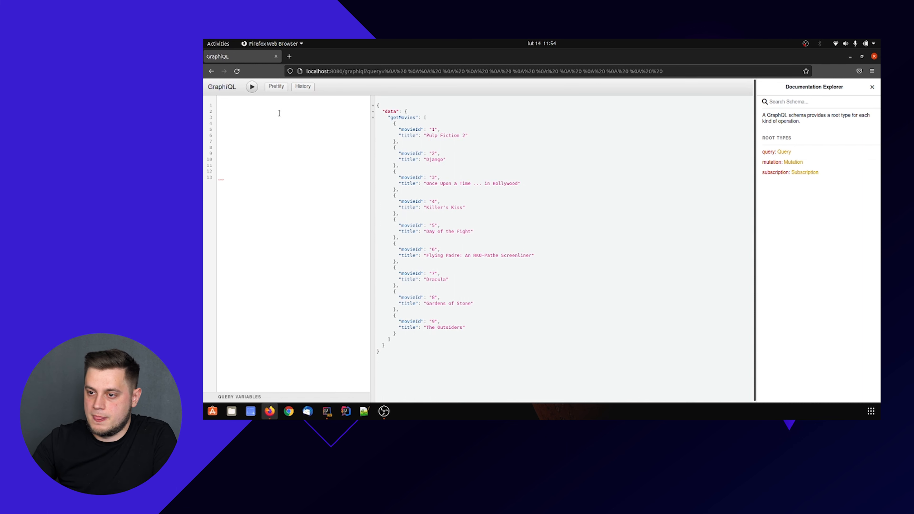
Step: Run mutation { deleteDirector(id: 4) }, which returns 4
{"action": "type", "text": "mutation {"}
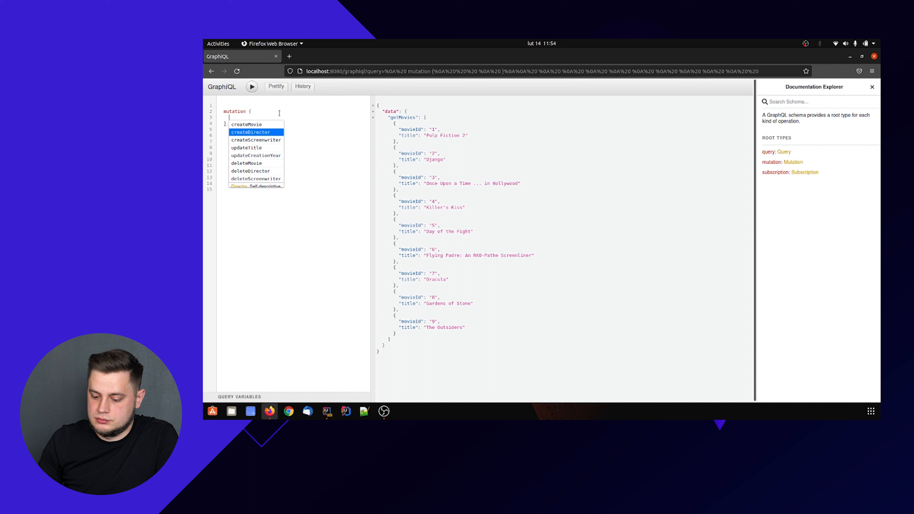
{"action": "type", "text": "dele"}
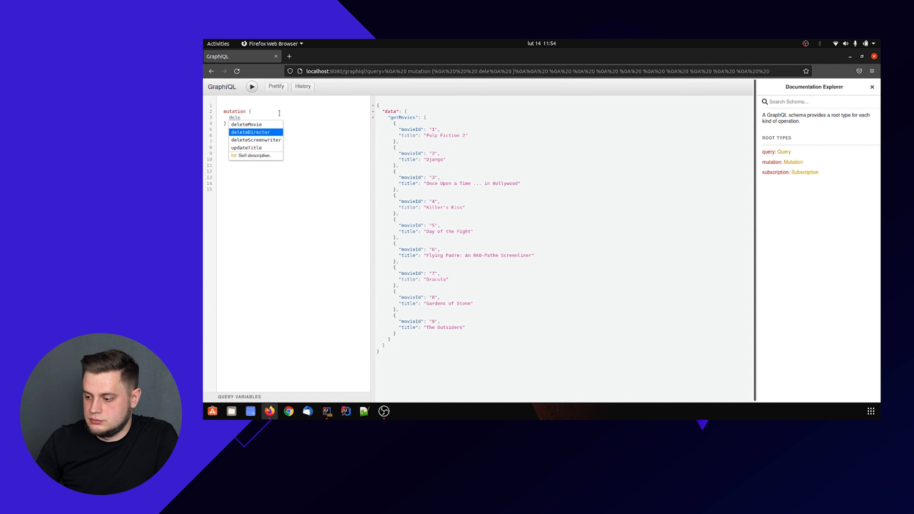
{"action": "left_click", "coordinate": [252, 132]}
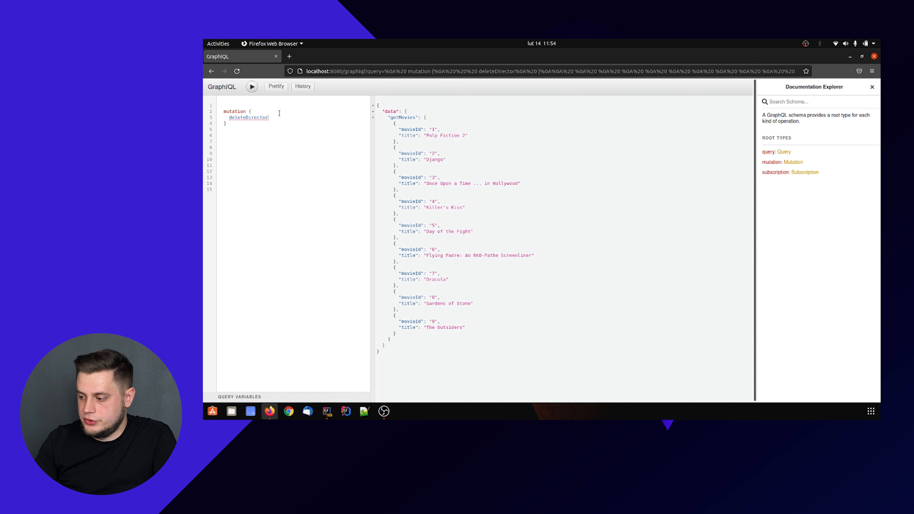
{"action": "type", "text": "{"}
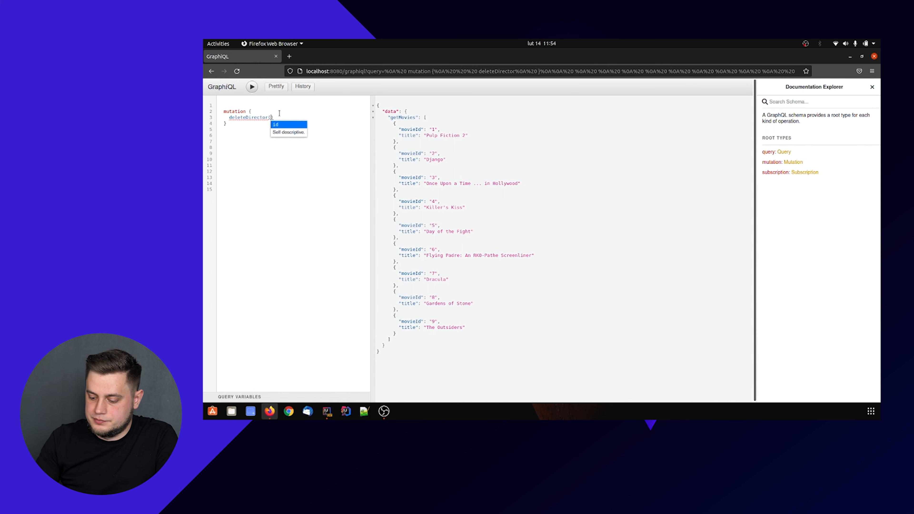
{"action": "type", "text": "(id: 4)"}
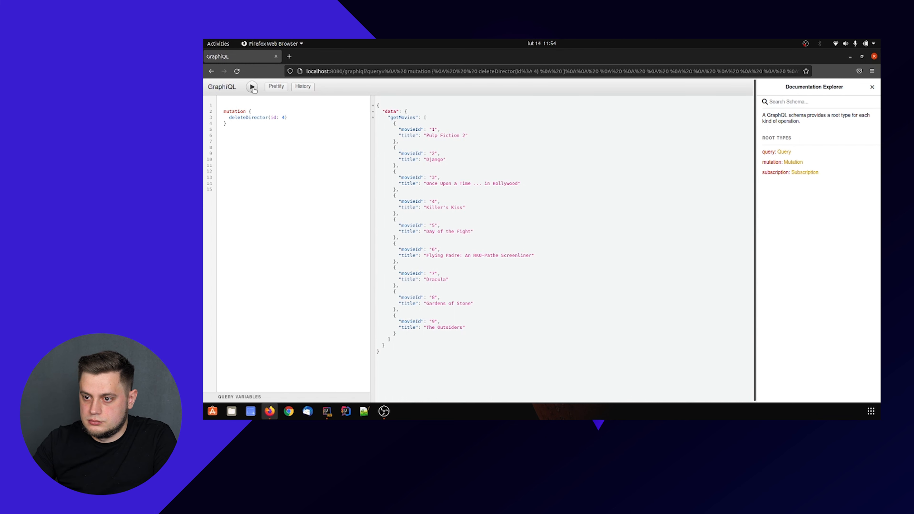
{"action": "left_click", "coordinate": [252, 86]}
{"action": "type", "text": "getDirectors"}
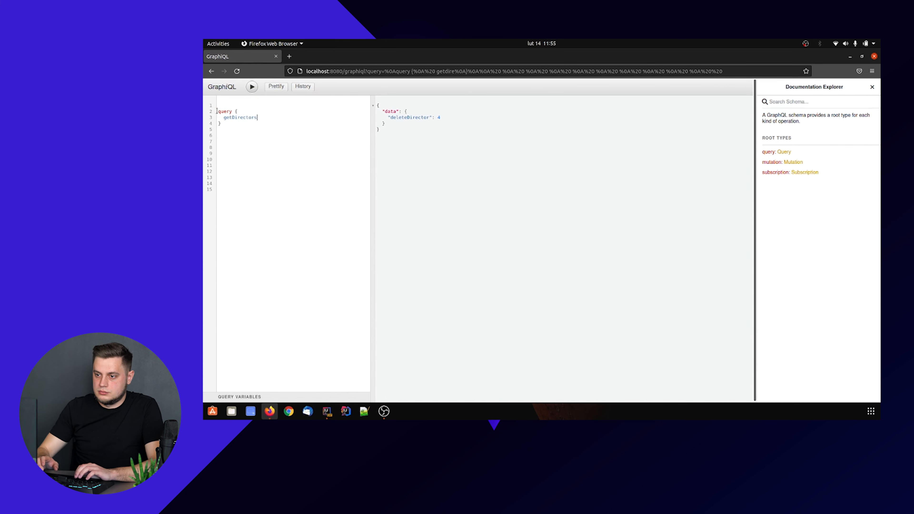
Step: Run getDirectors { directorId firstName lastName } showing only directors 1 to 3 remain
{"action": "type", "text": "{"}
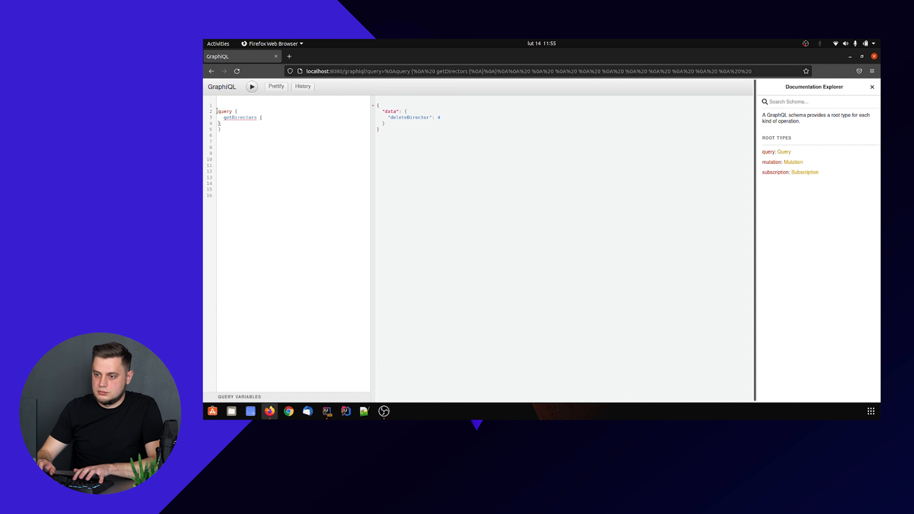
{"action": "type", "text": "directorId"}
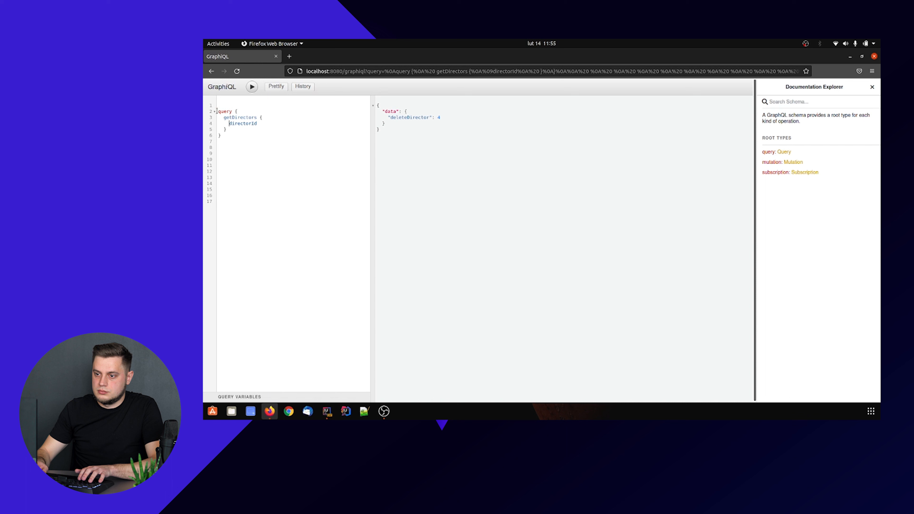
{"action": "type", "text": "firstName"}
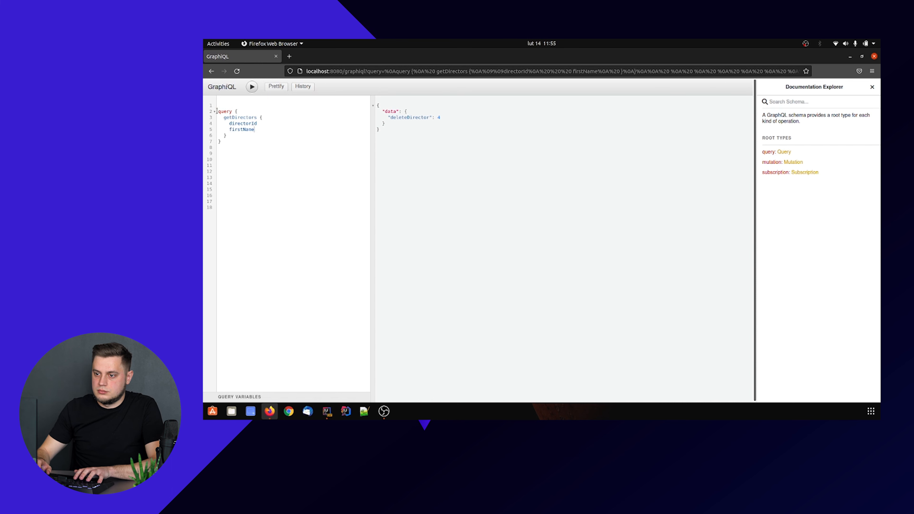
{"action": "type", "text": "lastName"}
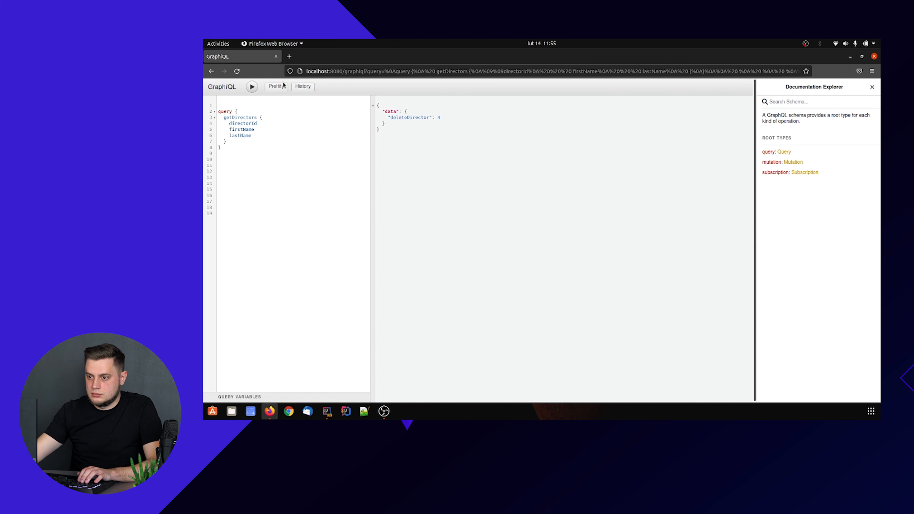
{"action": "left_click", "coordinate": [251, 86]}
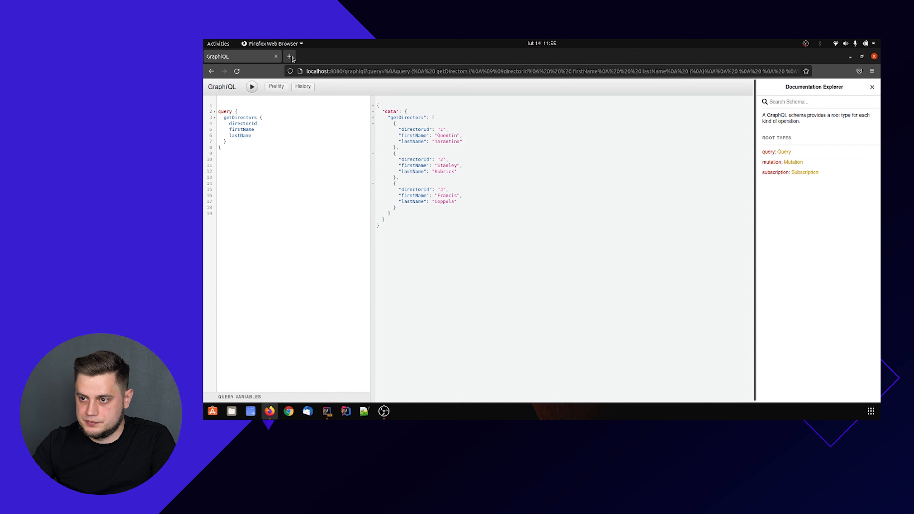
Step: Open GraphiQL in a second browser tab and clear the first tab's query editor
{"action": "left_click", "coordinate": [290, 56]}
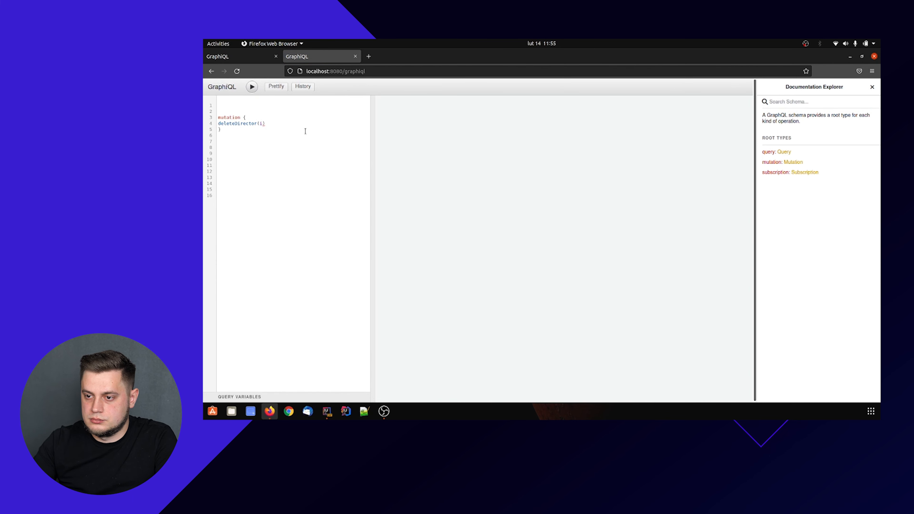
{"action": "double_click", "coordinate": [241, 123]}
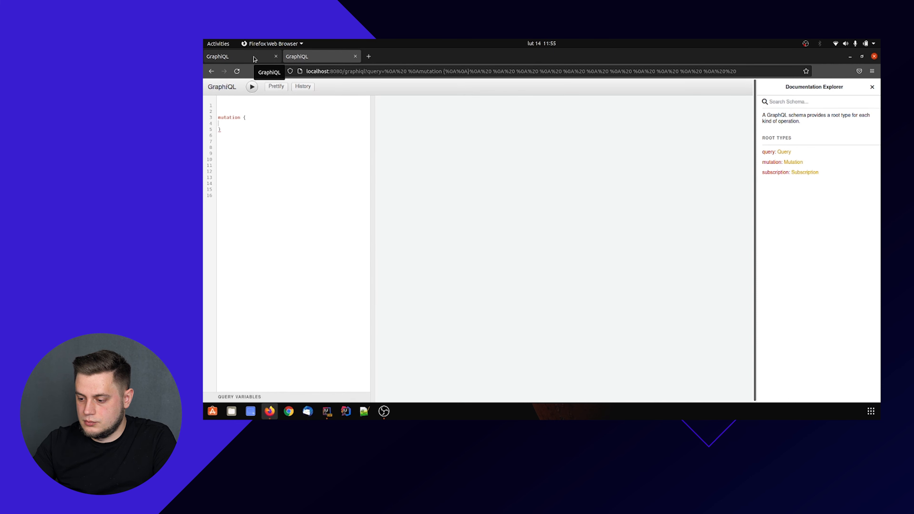
{"action": "left_click", "coordinate": [251, 86]}
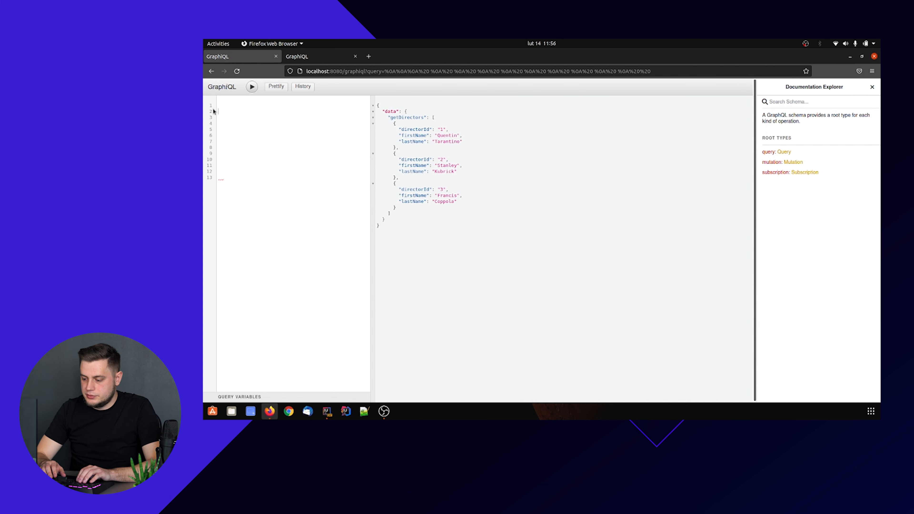
Step: Start subscription onMovieUpdate(movieId: 2) { movieId title genre creationYear } awaiting publications
{"action": "type", "text": "subscription {"}
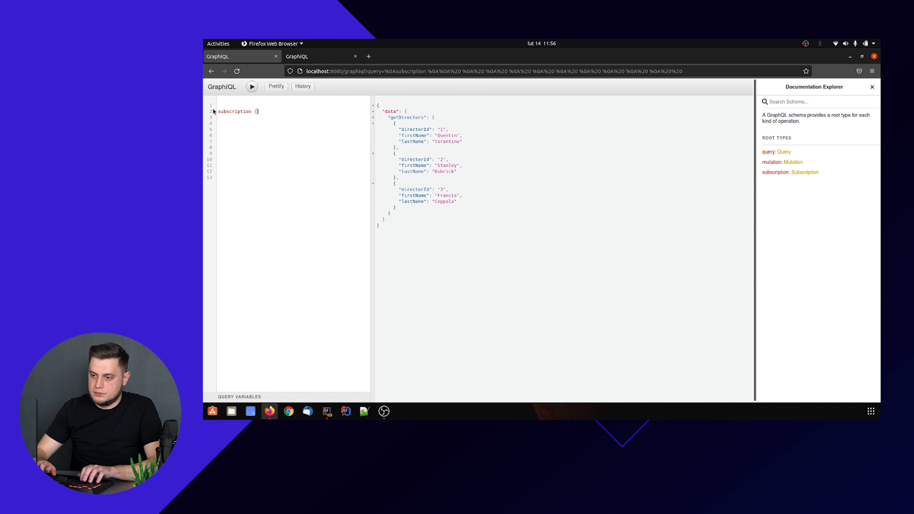
{"action": "type", "text": "onMovieUpdate"}
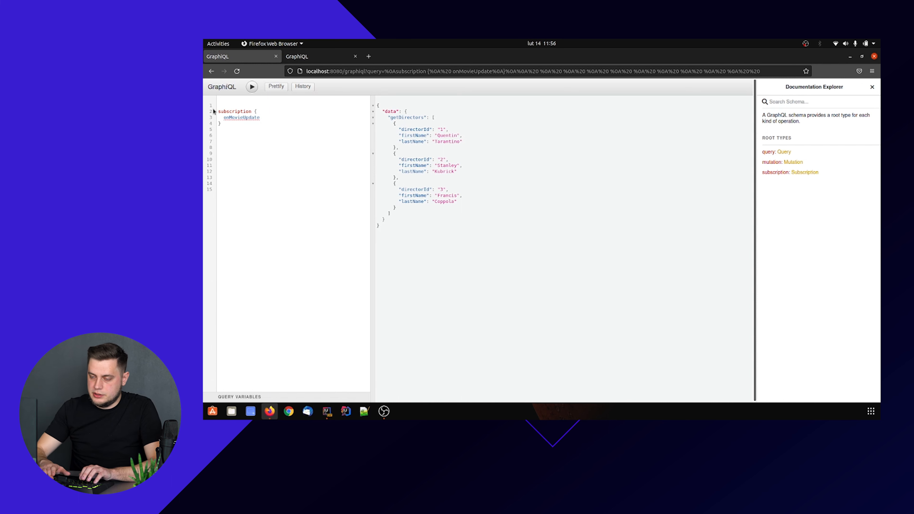
{"action": "type", "text": "(id:)"}
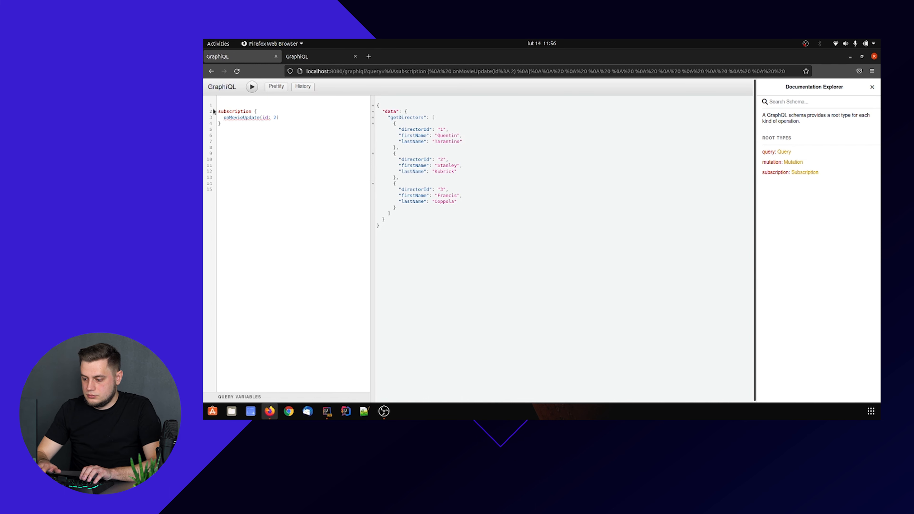
{"action": "type", "text": "movieId"}
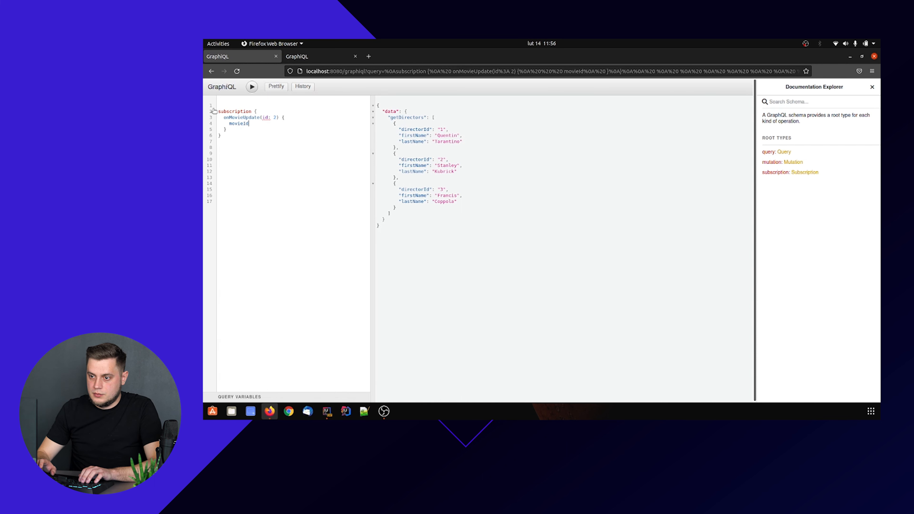
{"action": "type", "text": "title"}
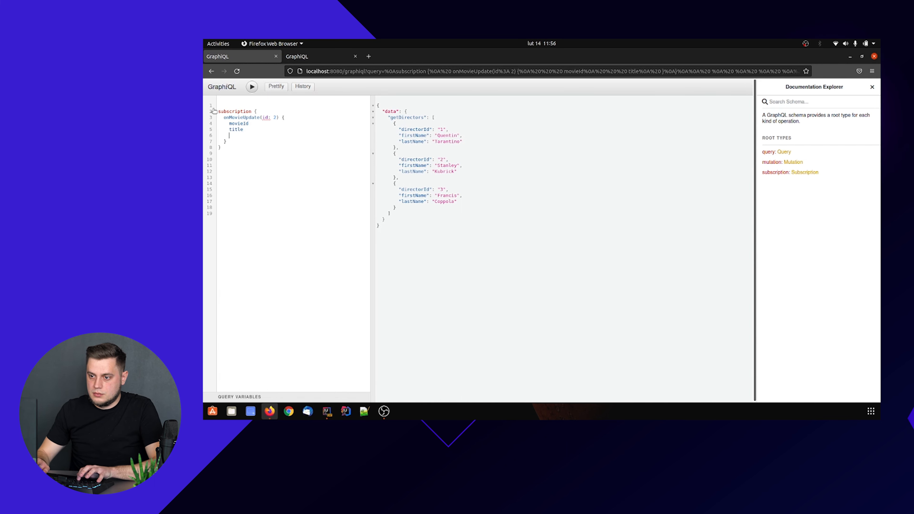
{"action": "type", "text": "genre"}
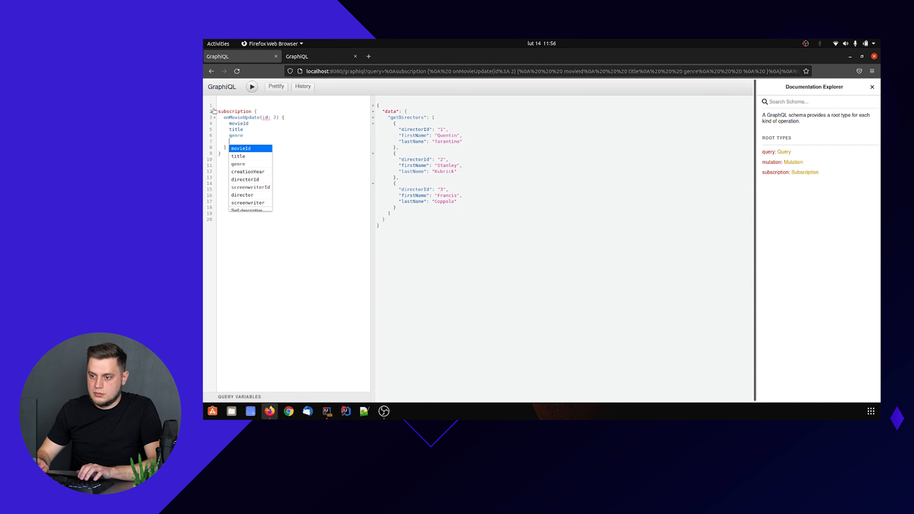
{"action": "type", "text": "creationYear"}
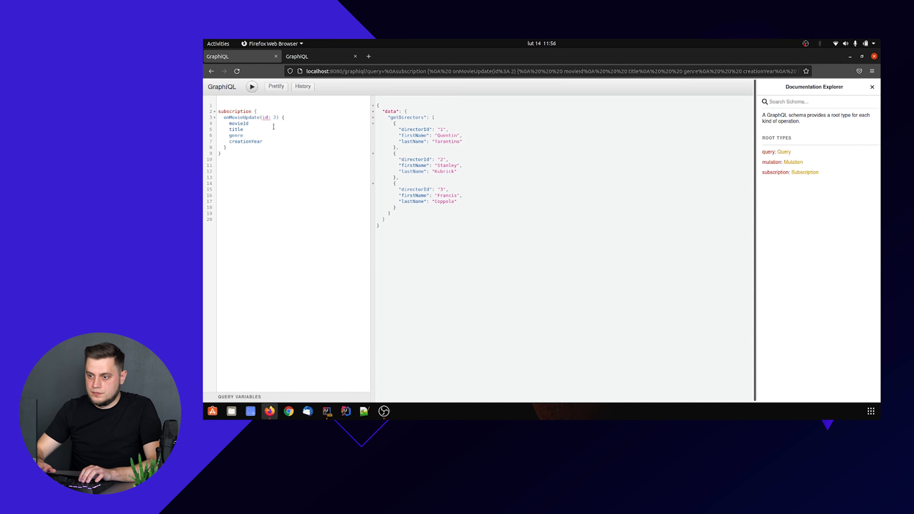
{"action": "type", "text": "movieId"}
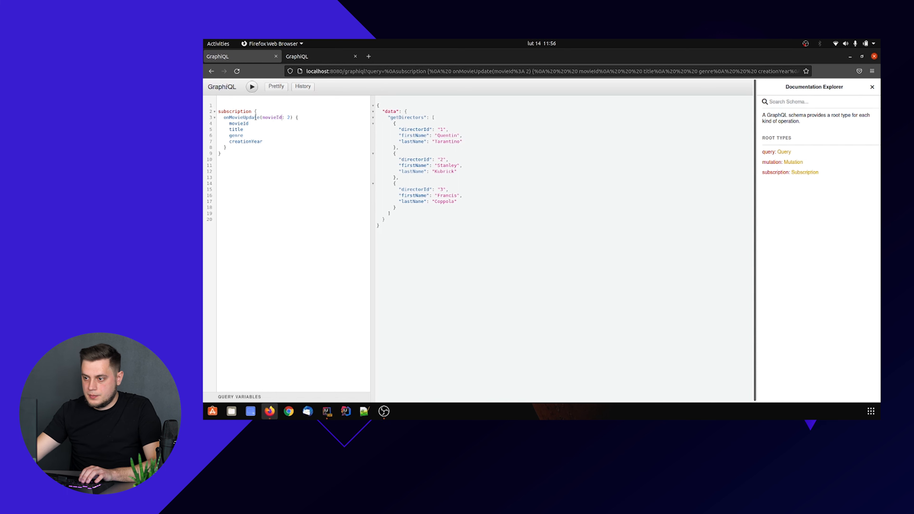
{"action": "left_click", "coordinate": [251, 86]}
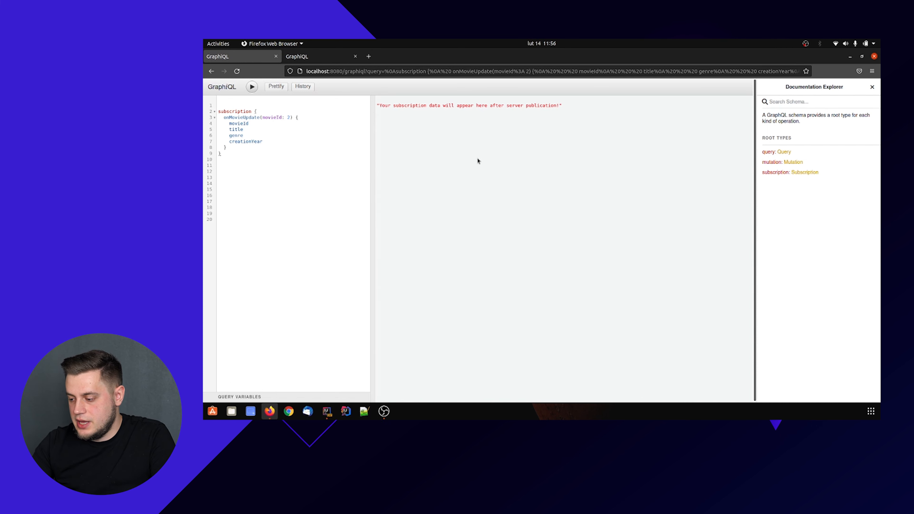
{"action": "mouse_move", "coordinate": [508, 166]}
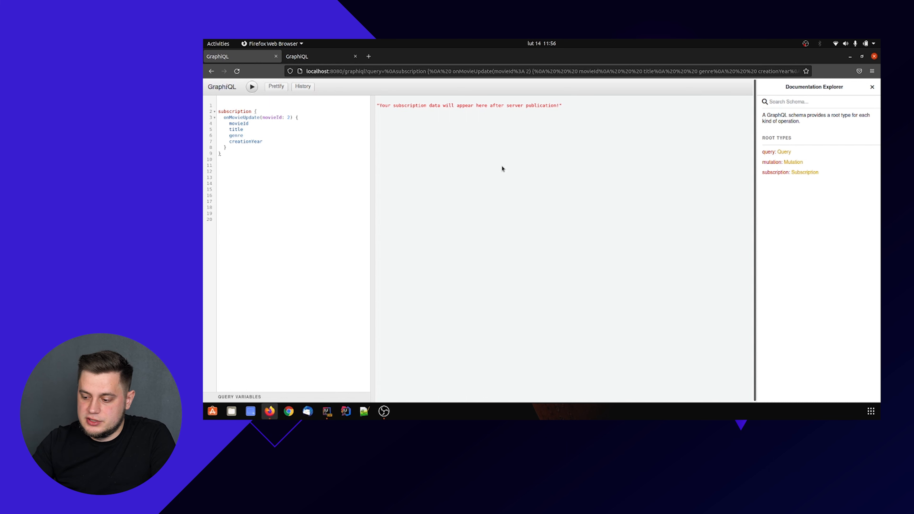
{"action": "mouse_move", "coordinate": [504, 161]}
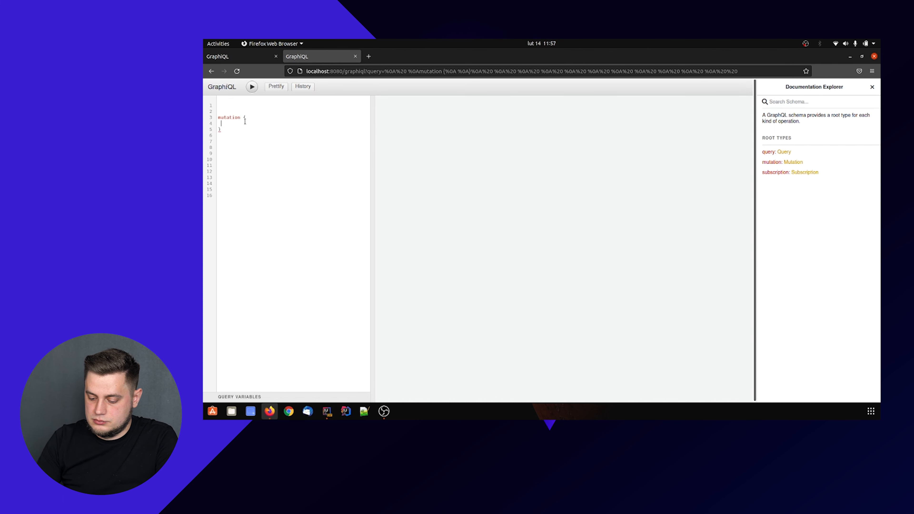
Step: Run updateTitle(id: 2, title: "test for subscription") { movieId title } in the second tab
{"action": "type", "text": "updateTitle"}
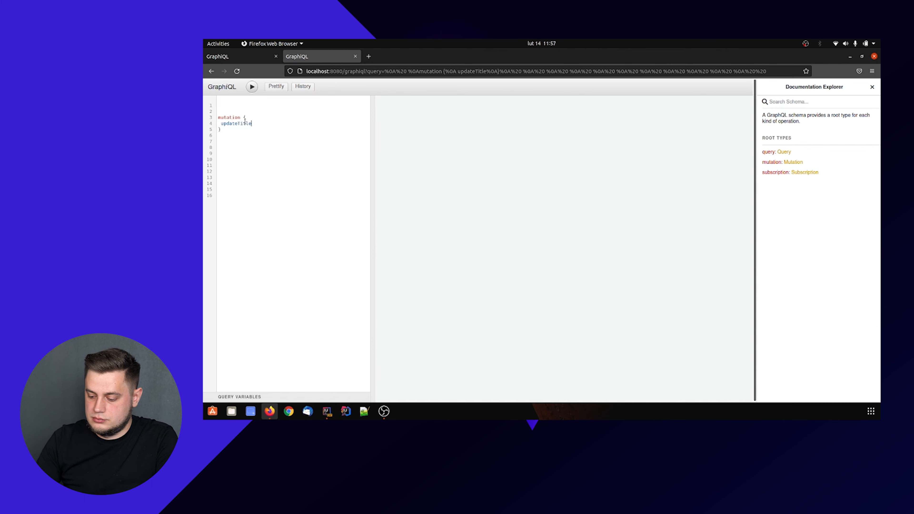
{"action": "type", "text": "(id: 2, title:"}
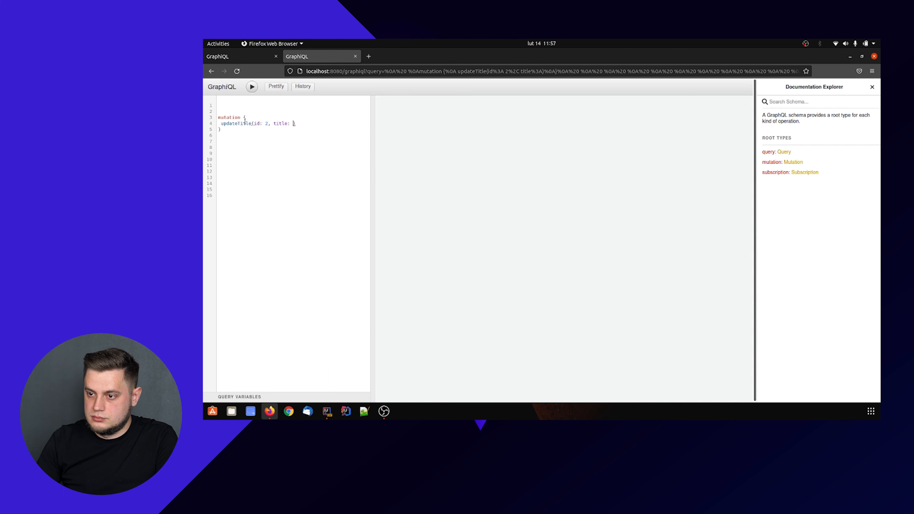
{"action": "type", "text": "\"\""}
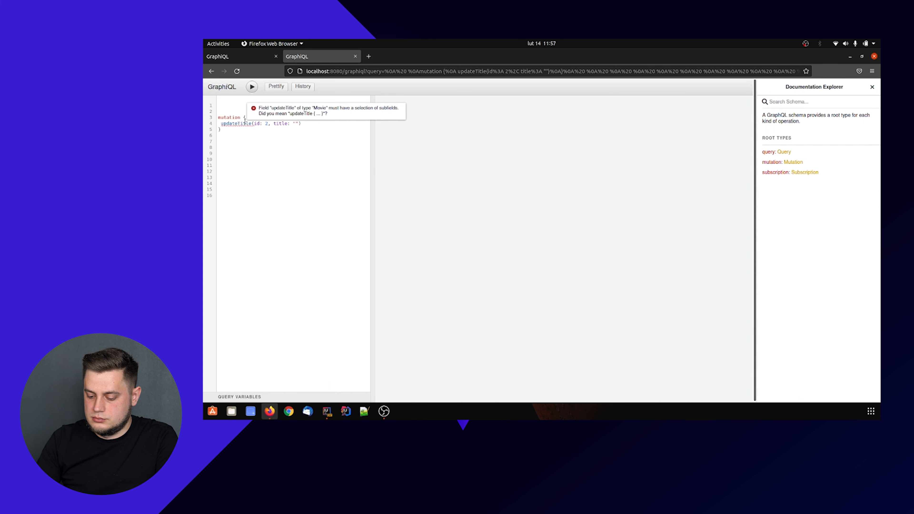
{"action": "type", "text": "test for"}
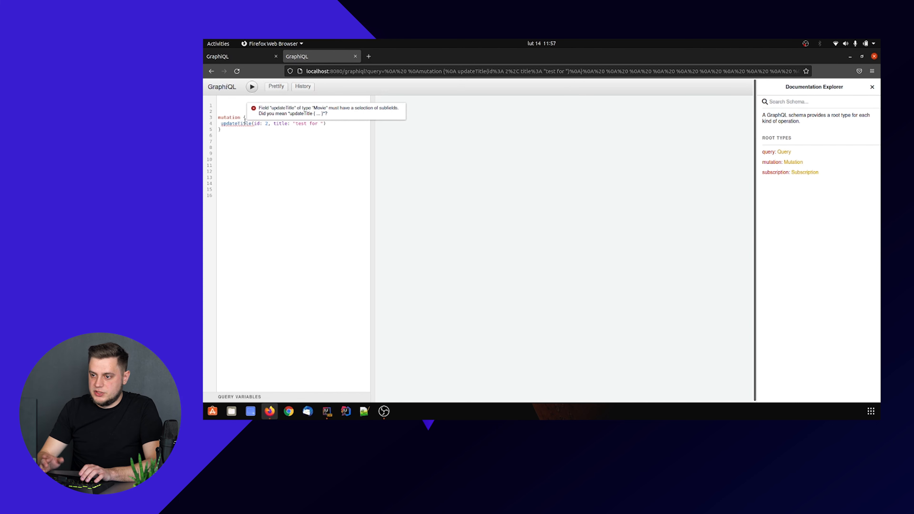
{"action": "type", "text": "subscri"}
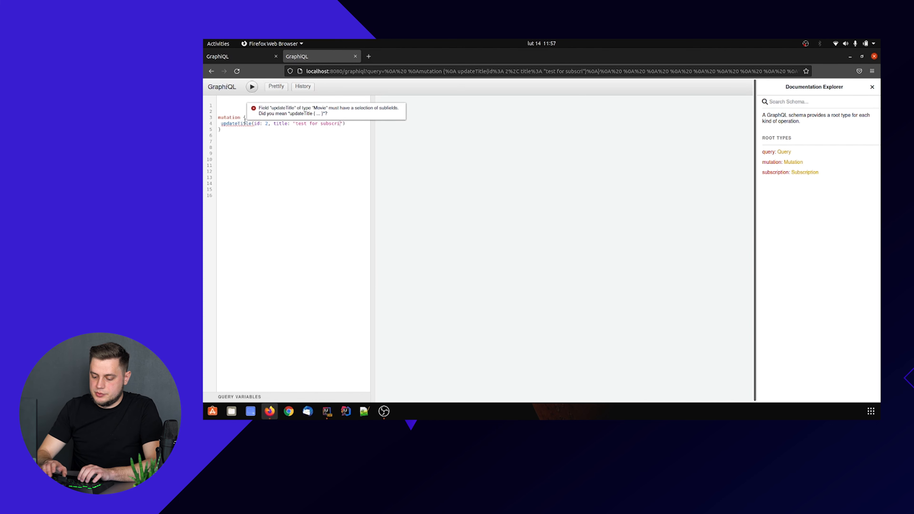
{"action": "type", "text": "ption"}
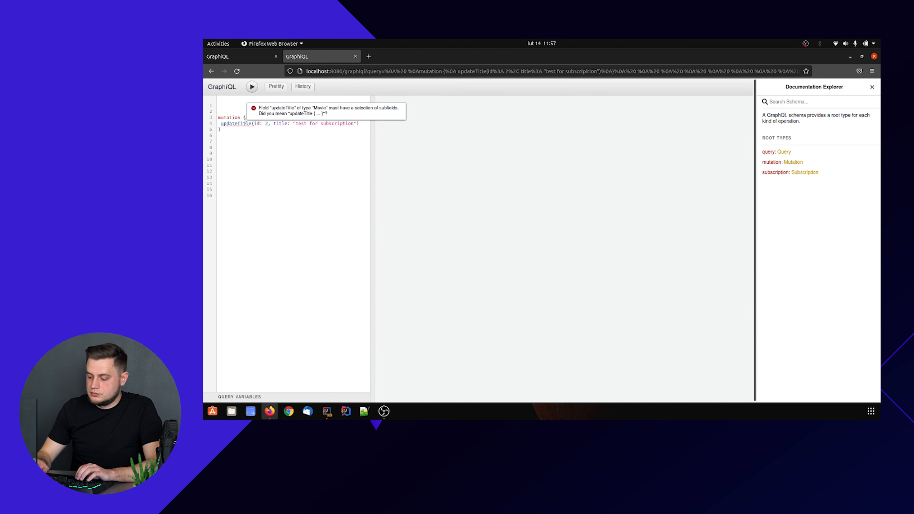
{"action": "type", "text": "{"}
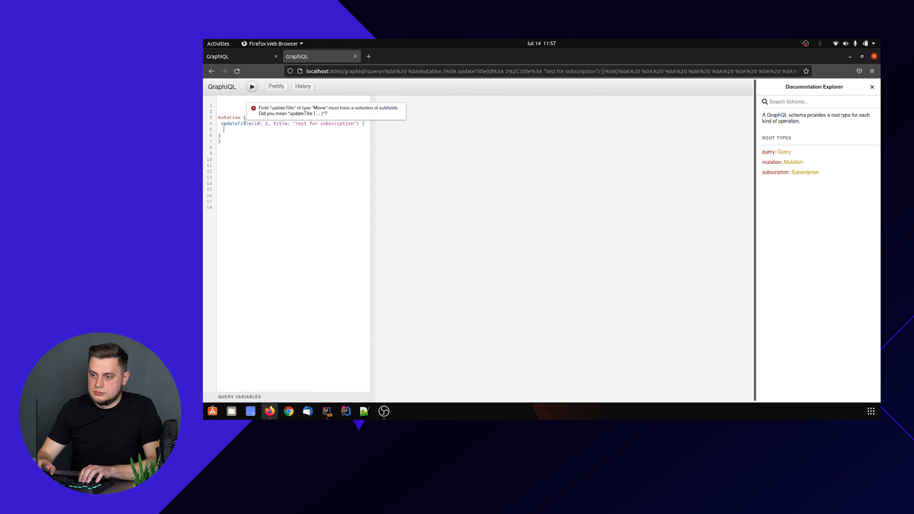
{"action": "type", "text": "movieId"}
{"action": "type", "text": "title"}
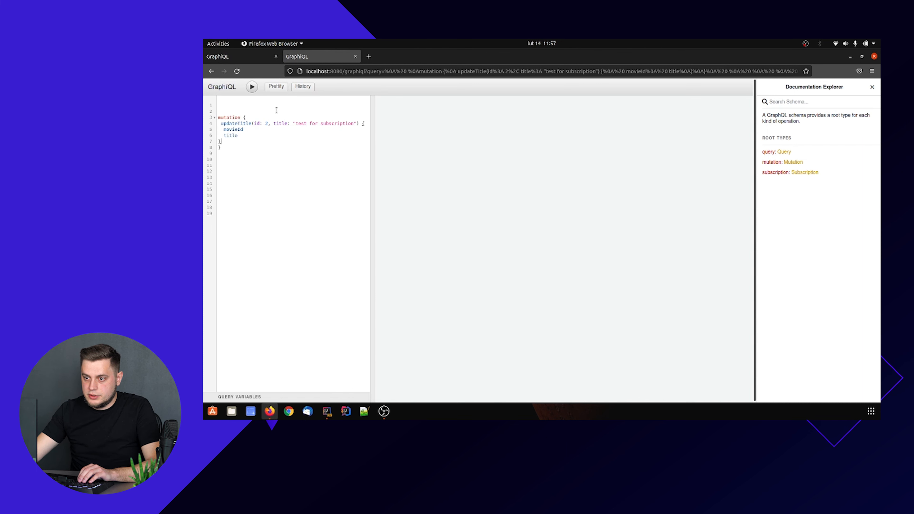
{"action": "left_click", "coordinate": [251, 86]}
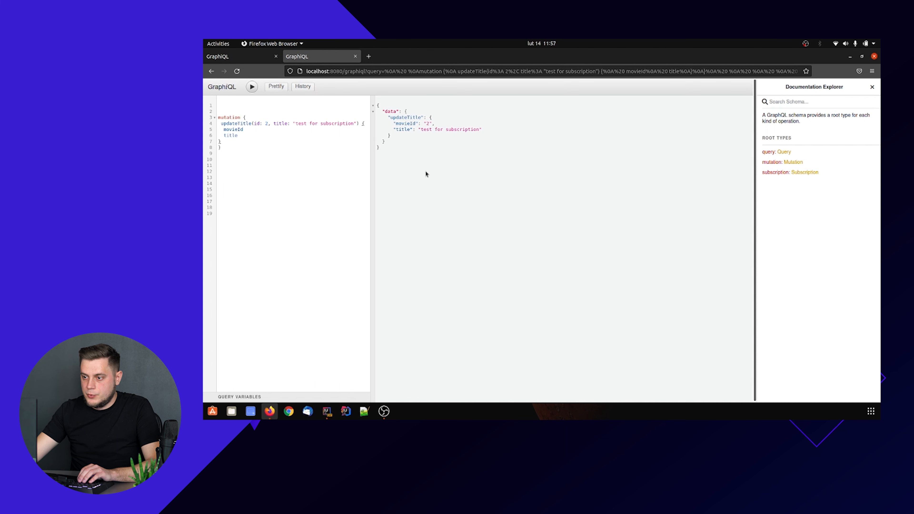
{"action": "mouse_move", "coordinate": [437, 167]}
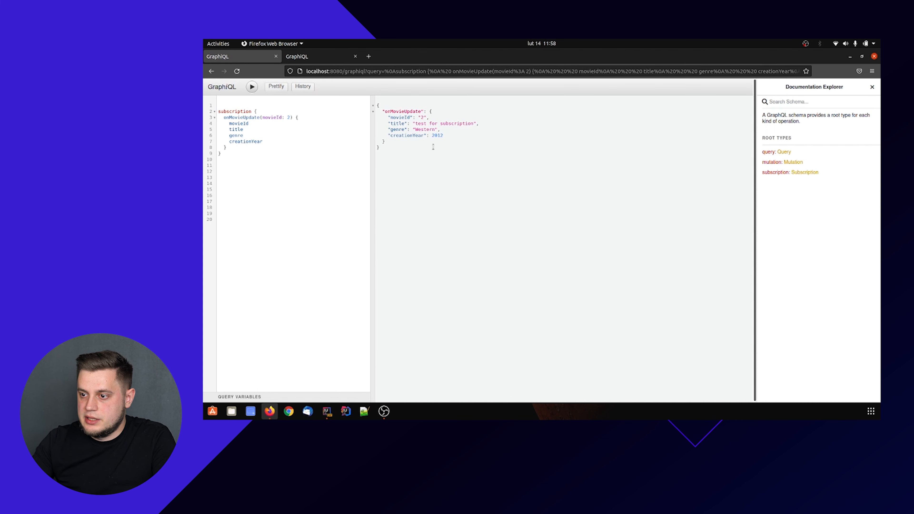
{"action": "mouse_move", "coordinate": [392, 142]}
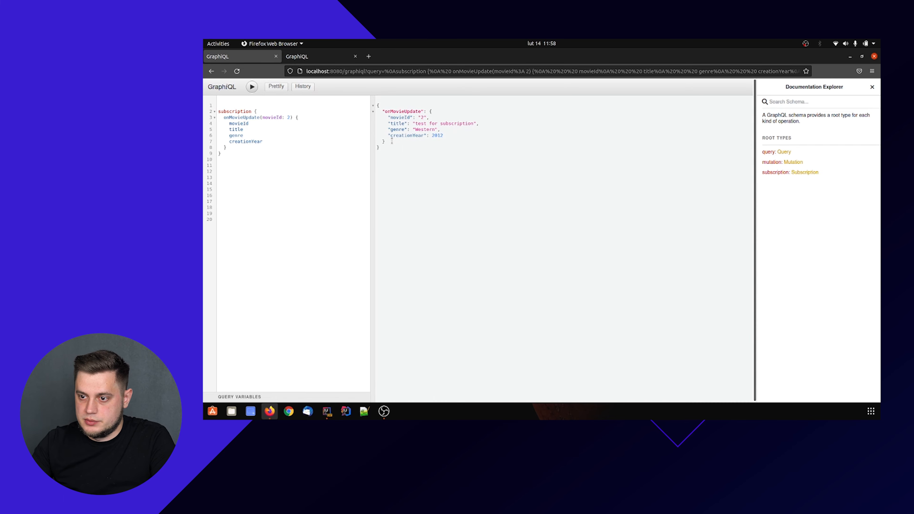